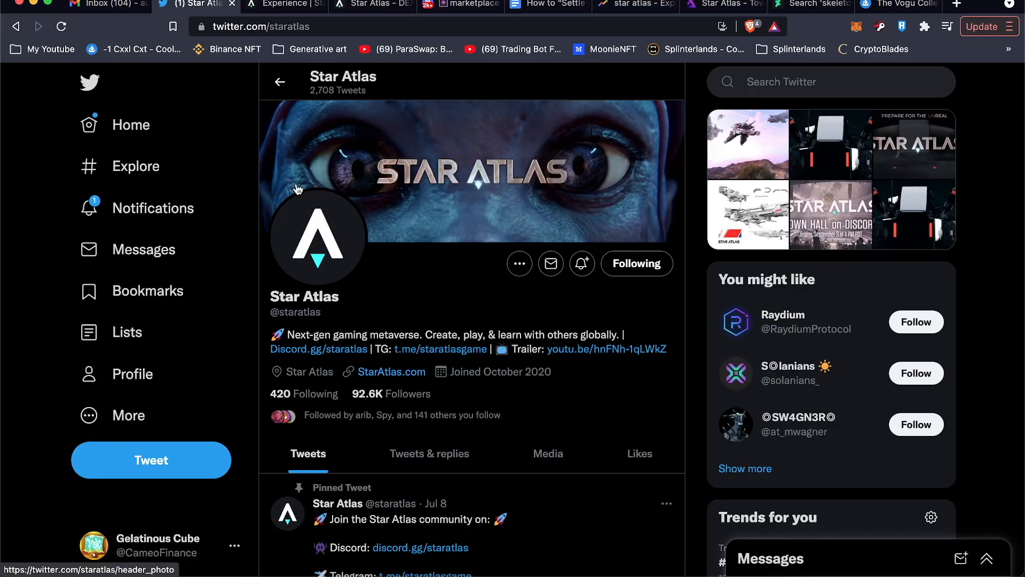
mouse_move(617, 352)
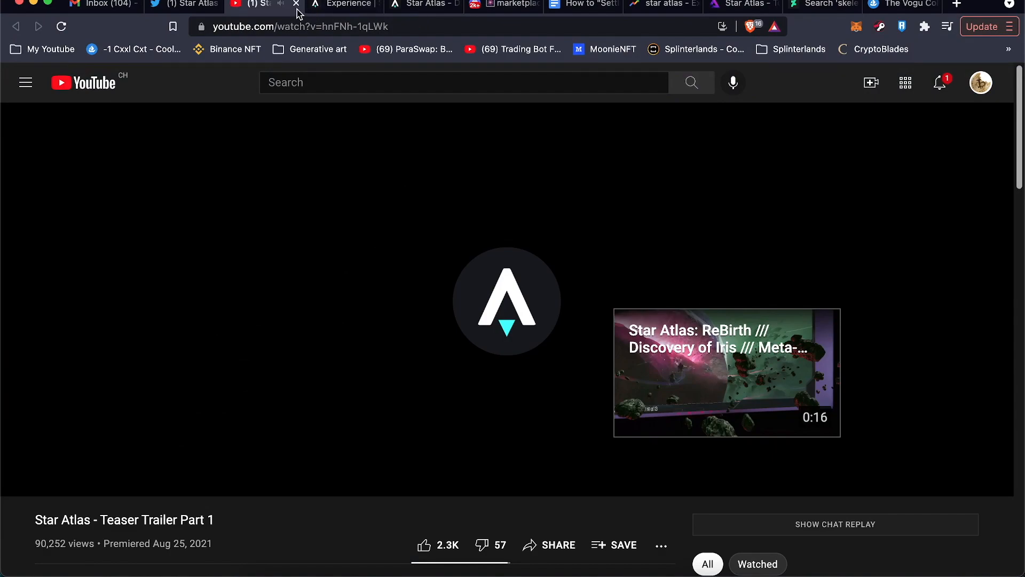
Close the YouTube trailer and audio intro tabs, then return to the marketplace listing.
left_click(262, 5)
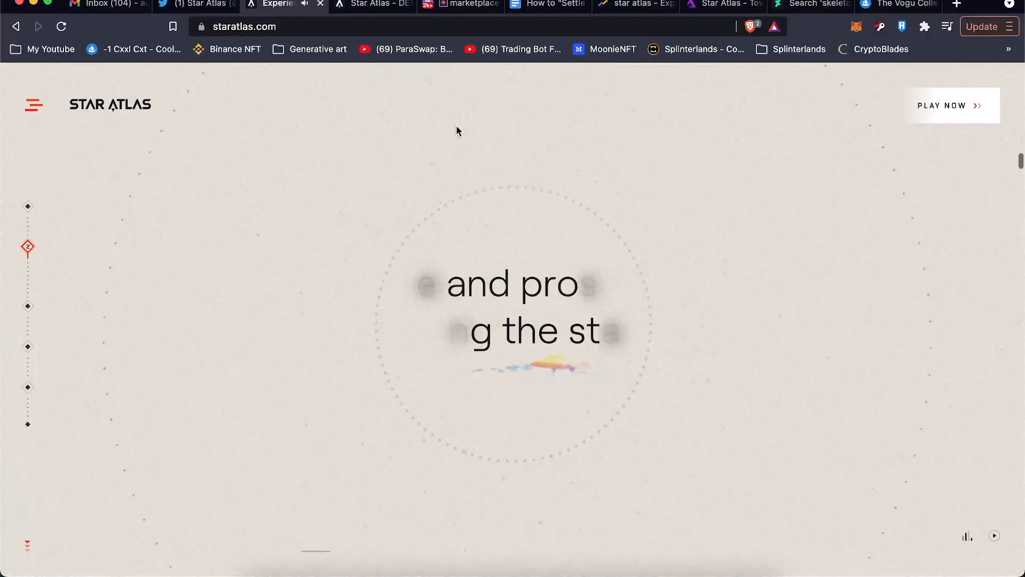
mouse_move(319, 5)
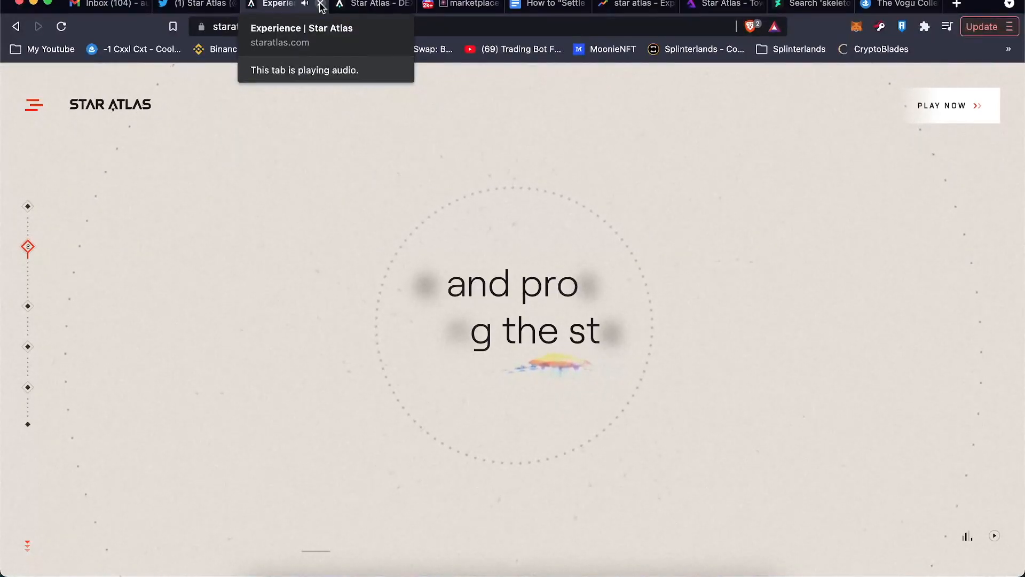
left_click(321, 5)
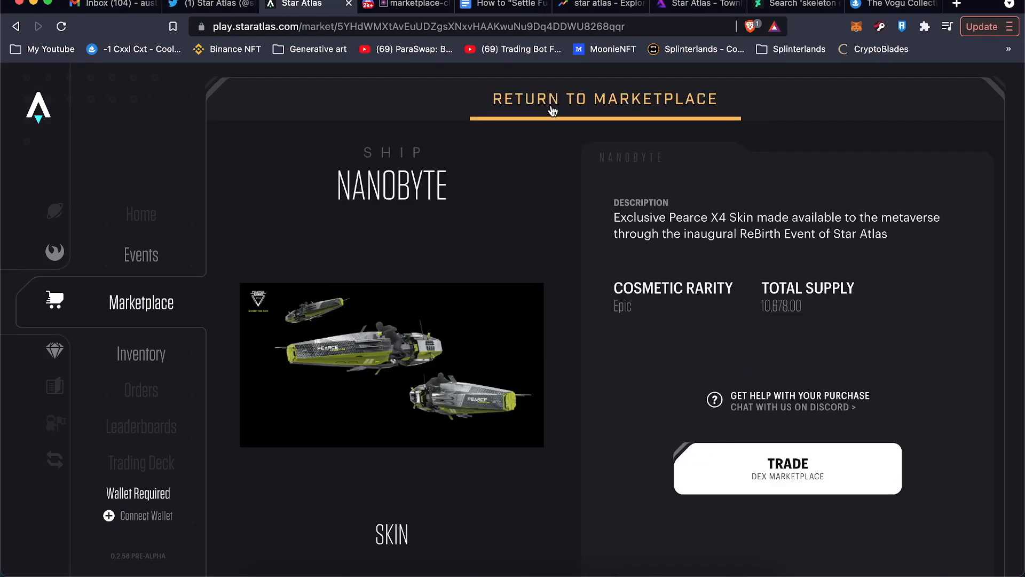
left_click(603, 99)
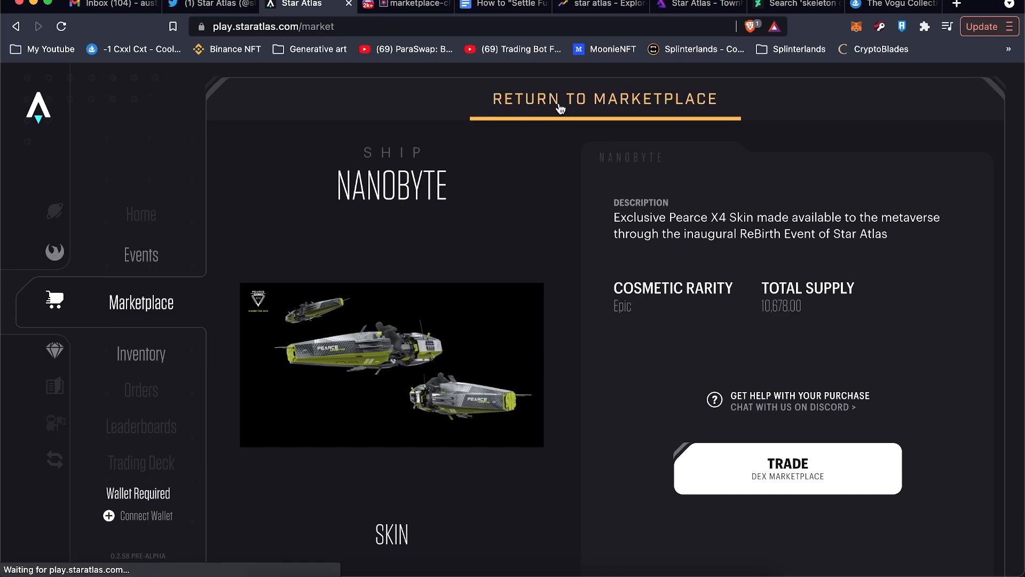
Open the Nanobyte skin from the ship listings and load its DEX order book.
left_click(604, 99)
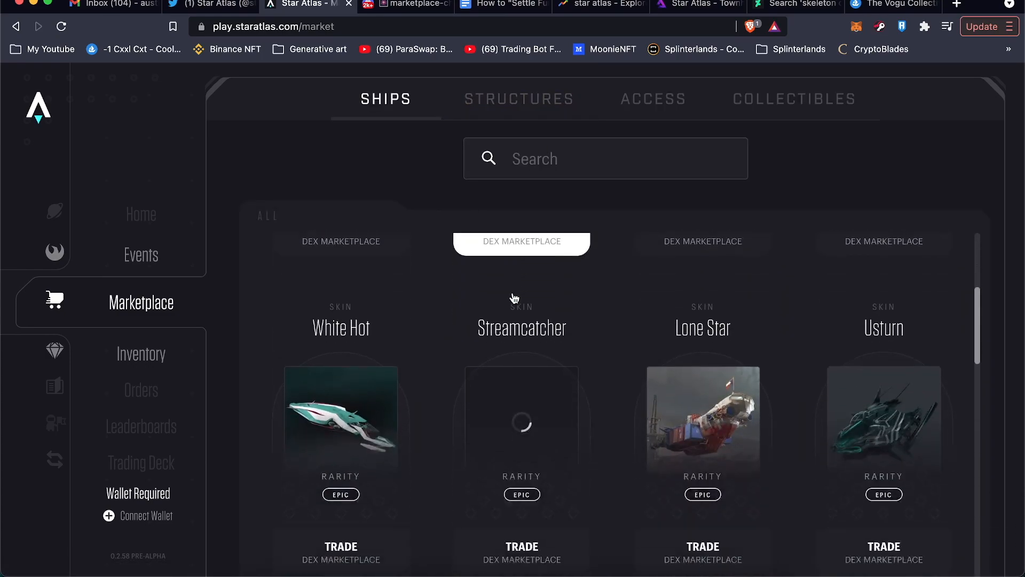
scroll("down", 3)
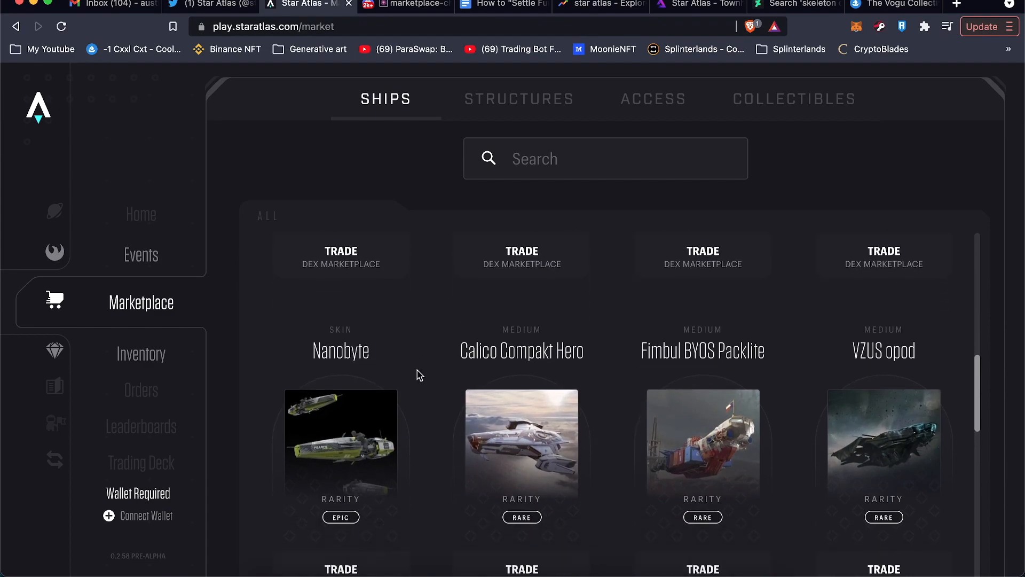
left_click(340, 451)
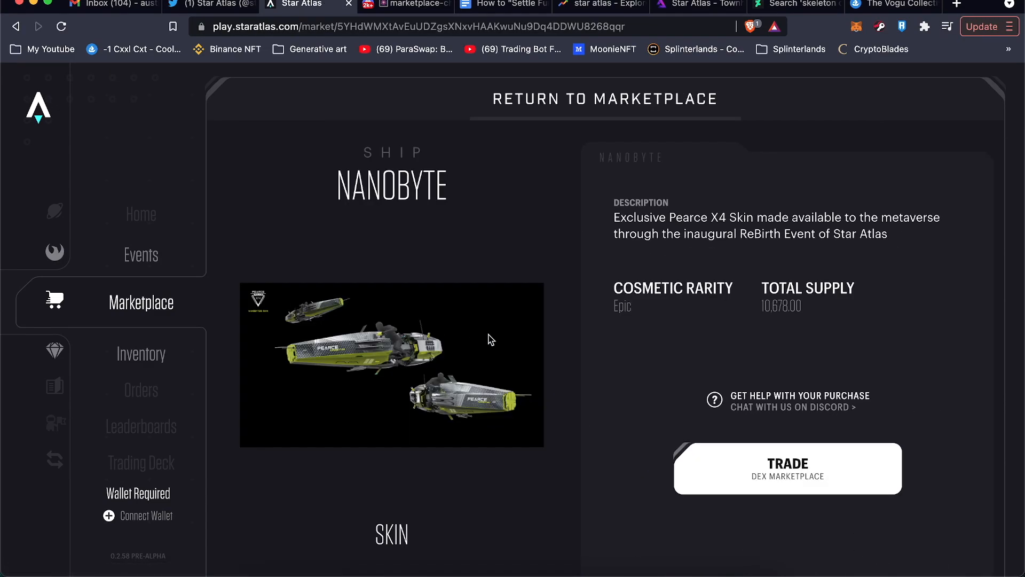
left_click(787, 468)
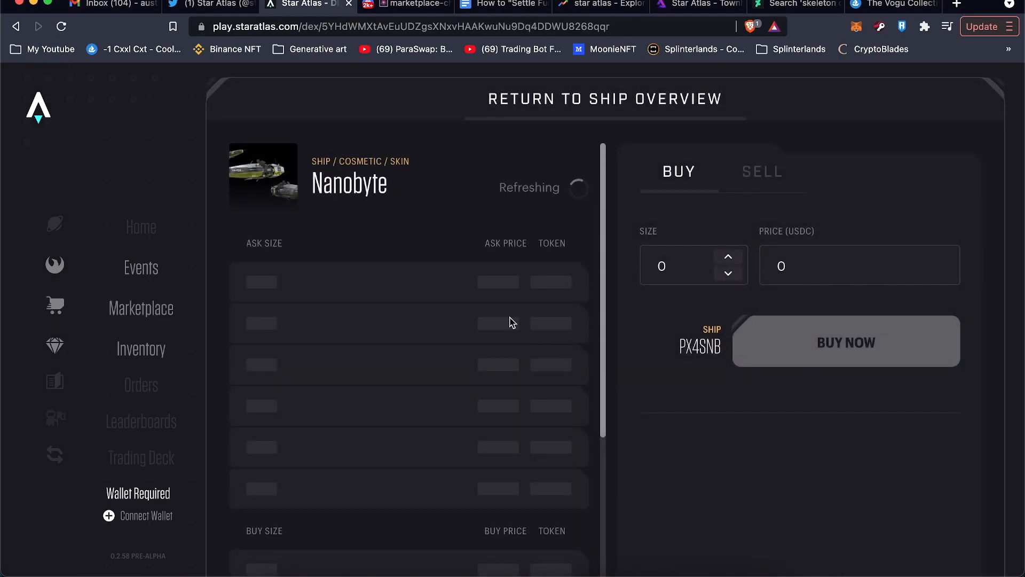
mouse_move(393, 192)
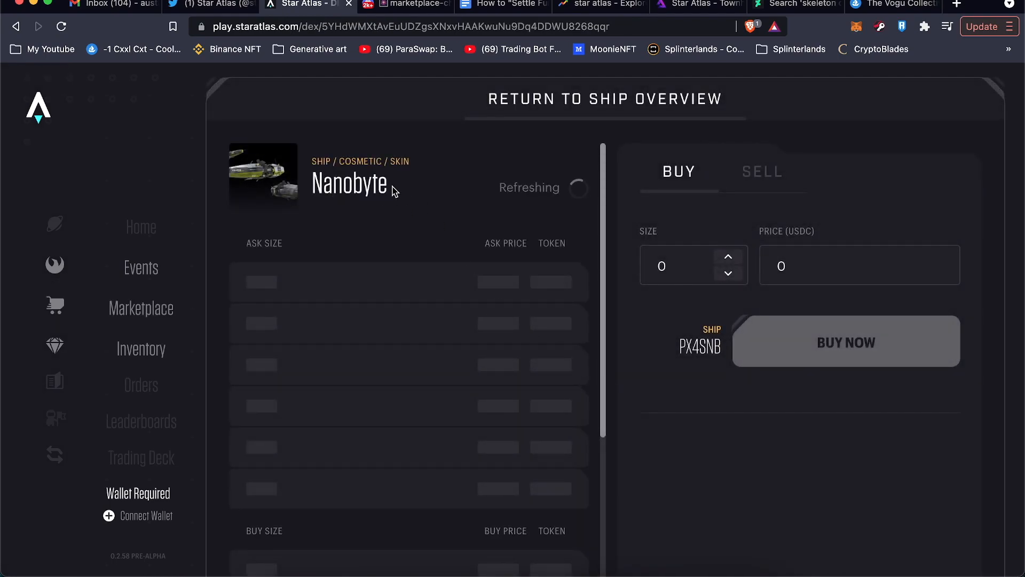
mouse_move(389, 222)
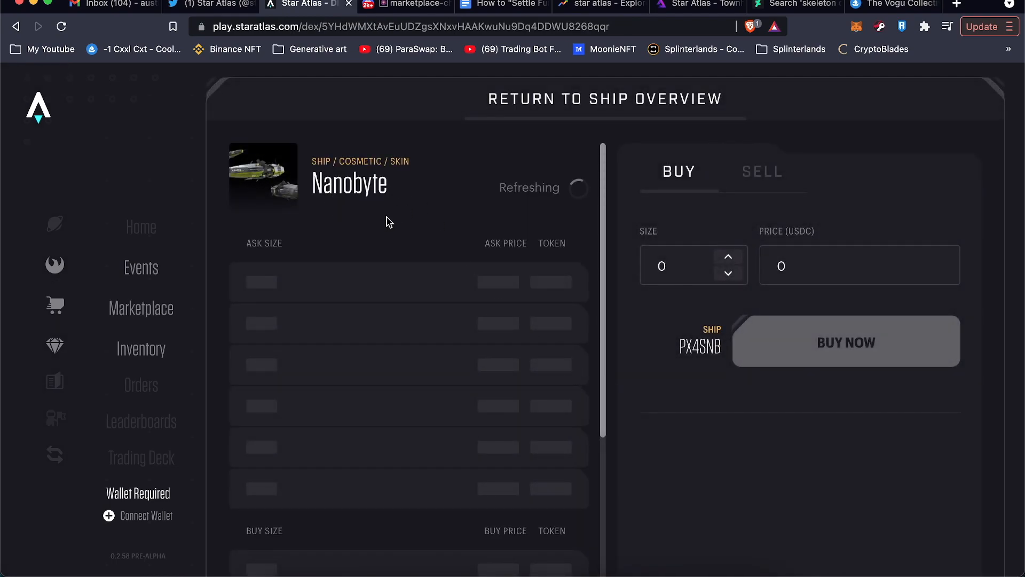
mouse_move(507, 233)
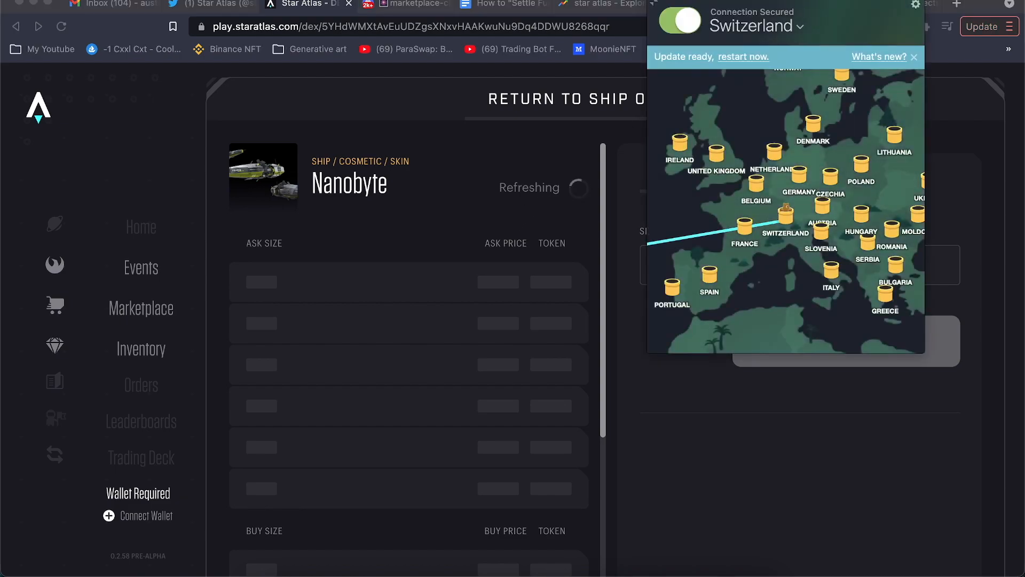
left_click(679, 21)
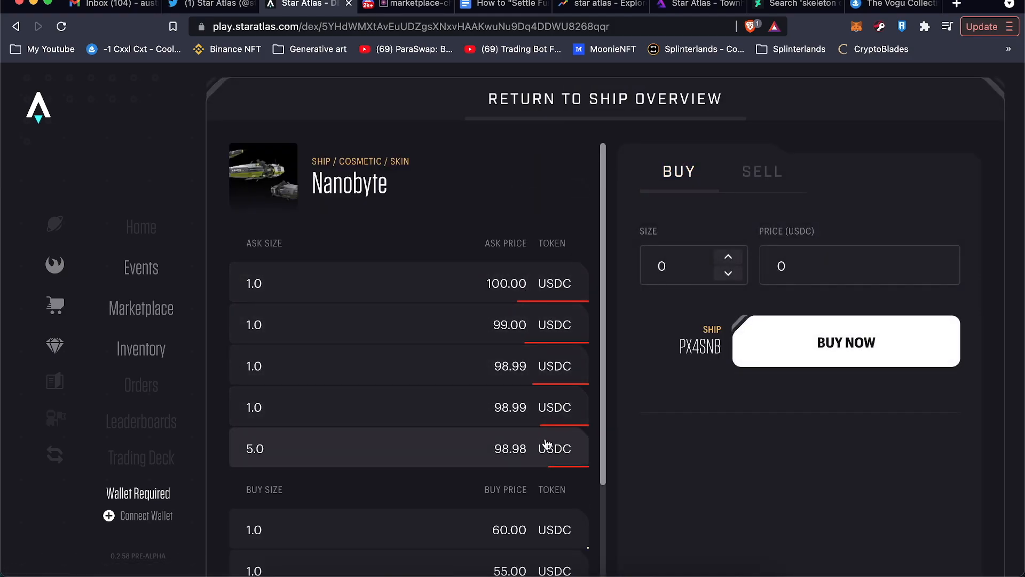
scroll("down", 3)
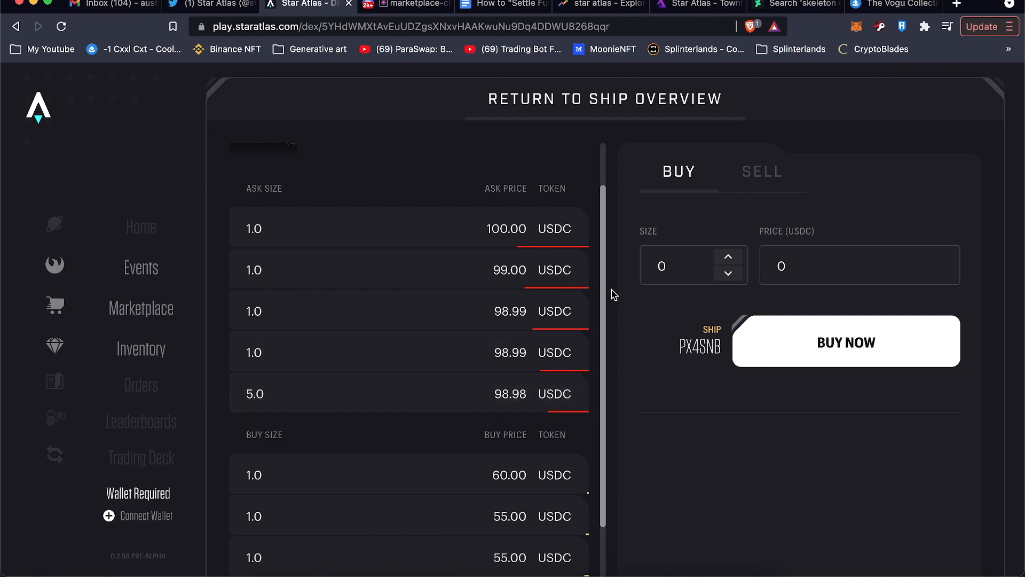
Prefill a Nanobyte buy of size 1 at 98.98 USDC and open Phantom's Swap.
left_click(408, 352)
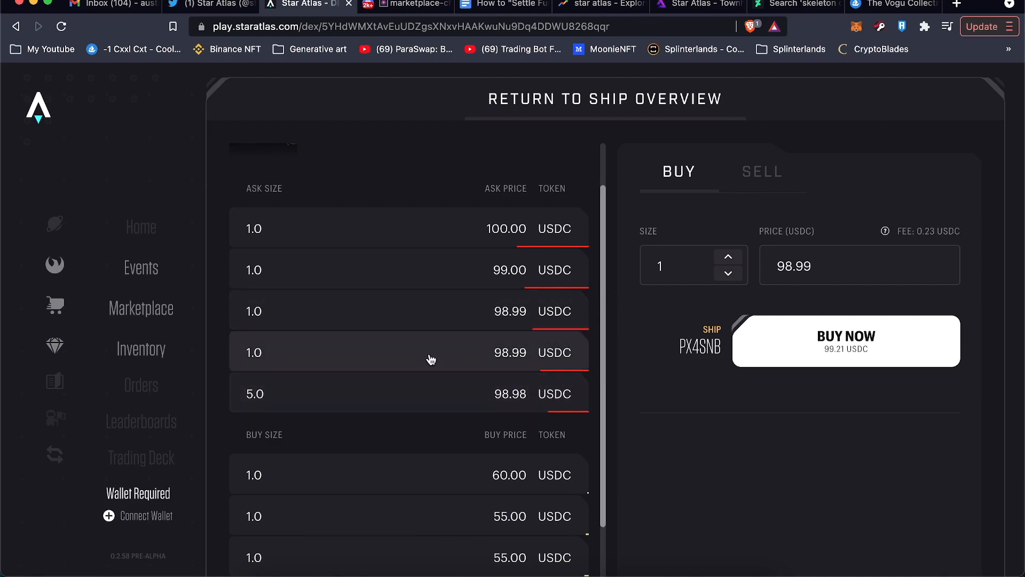
left_click(408, 393)
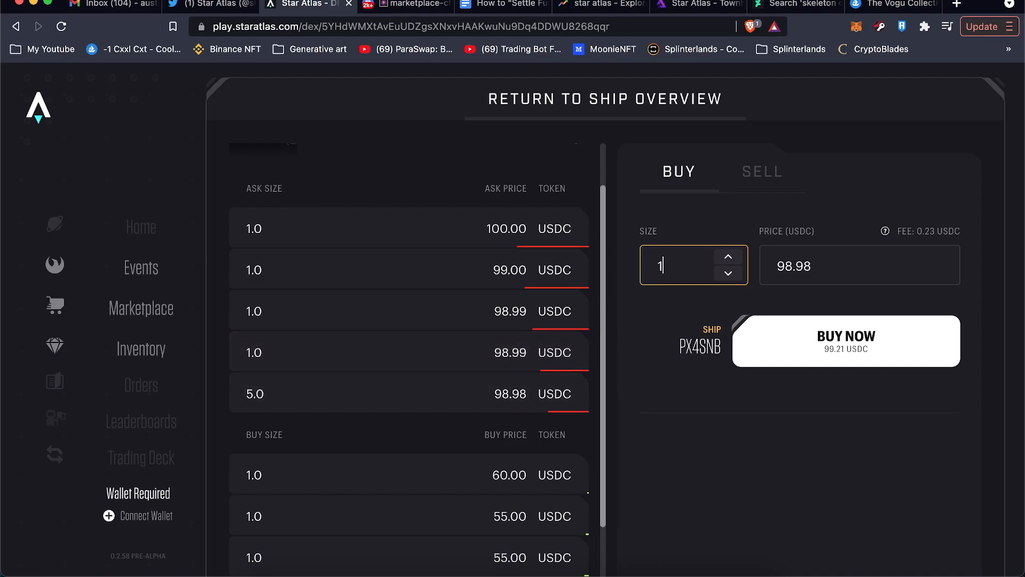
mouse_move(852, 126)
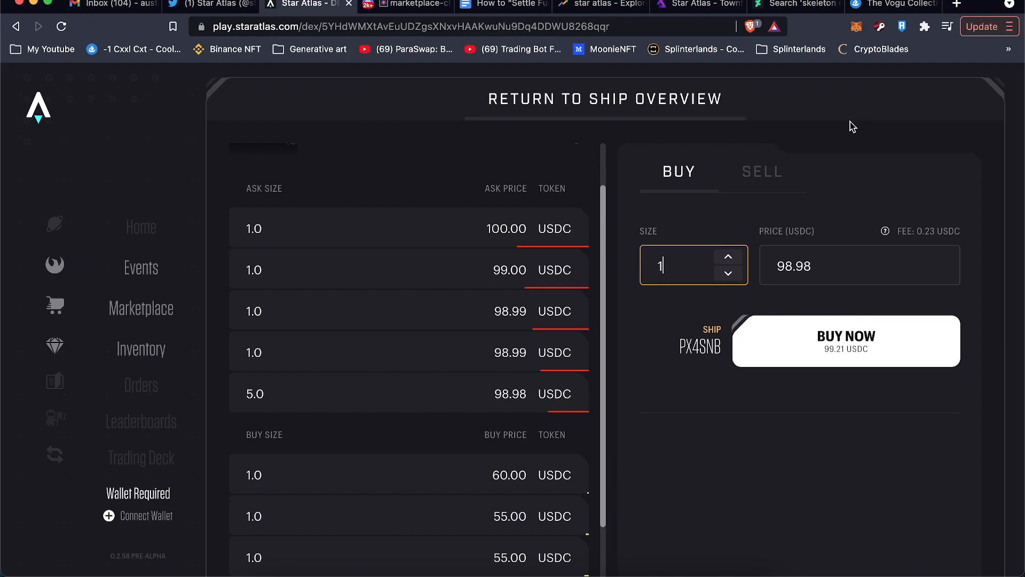
mouse_move(876, 41)
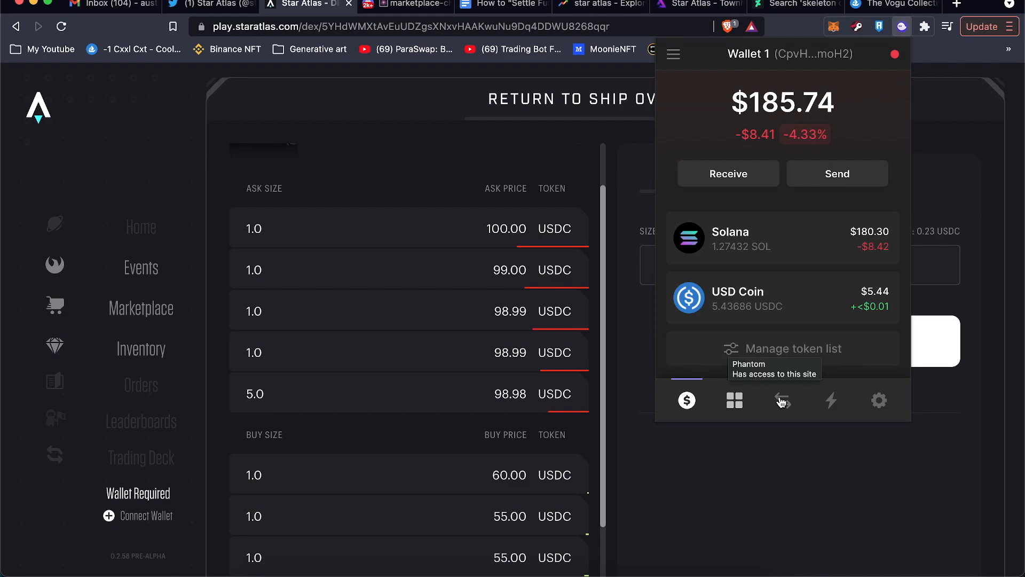
left_click(781, 400)
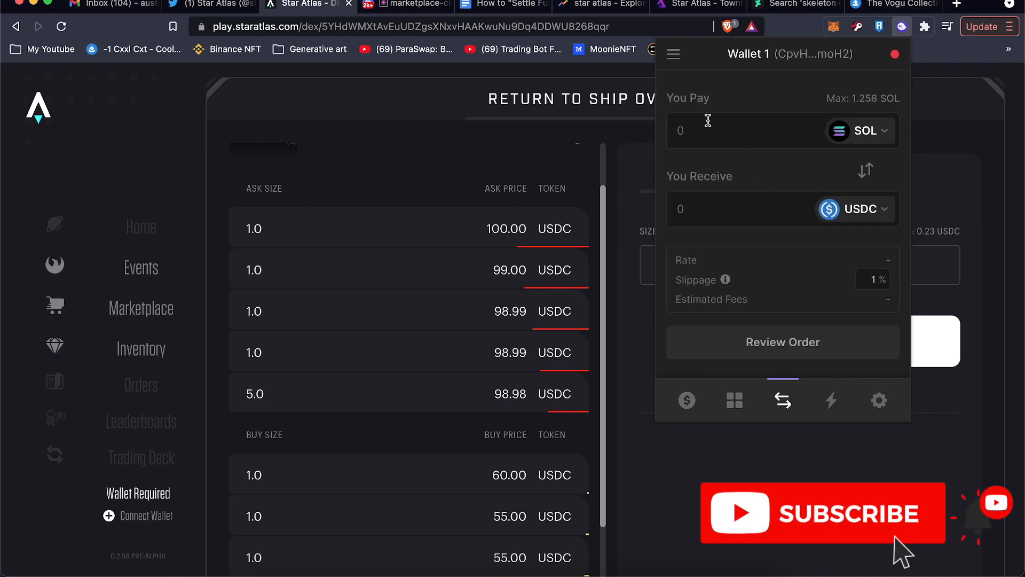
Review a 0.75 SOL to USDC swap in Phantom, then cancel it.
left_click(719, 130)
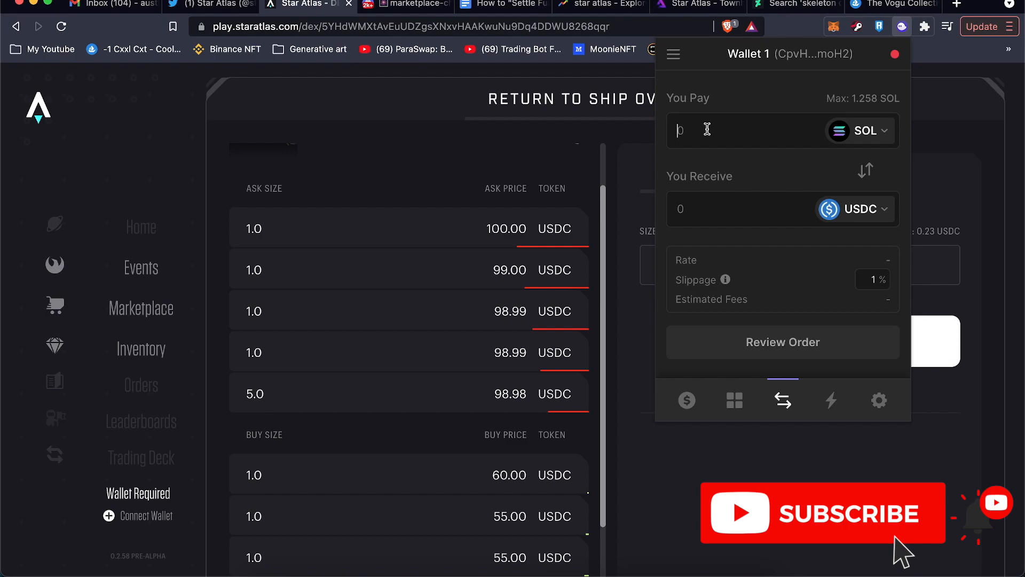
type(".75")
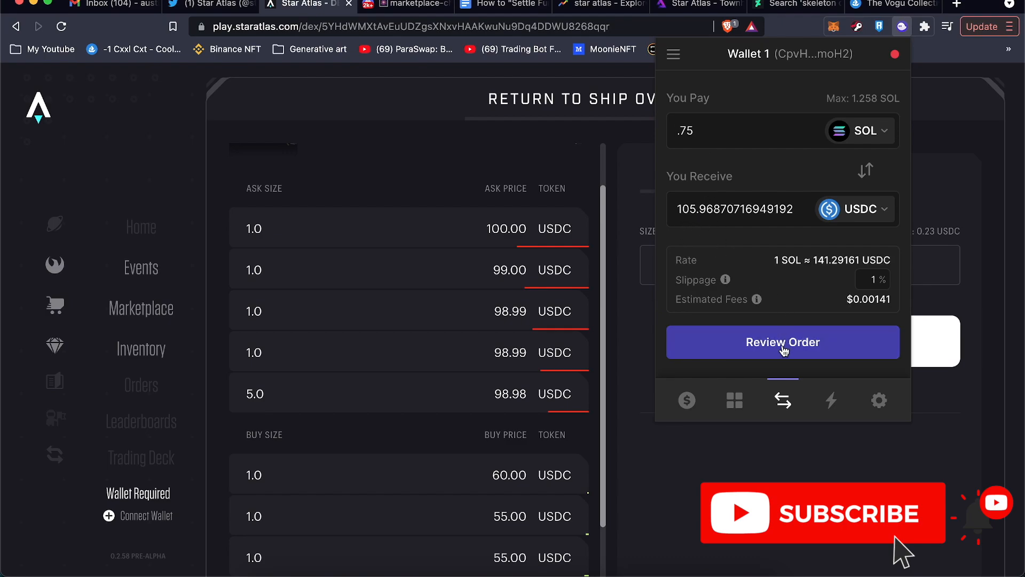
left_click(782, 341)
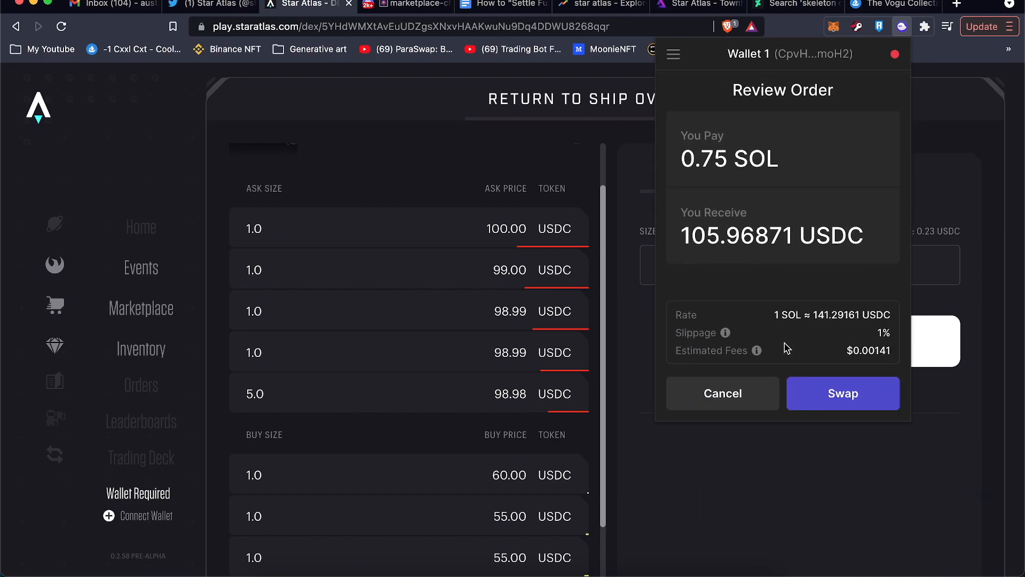
mouse_move(837, 361)
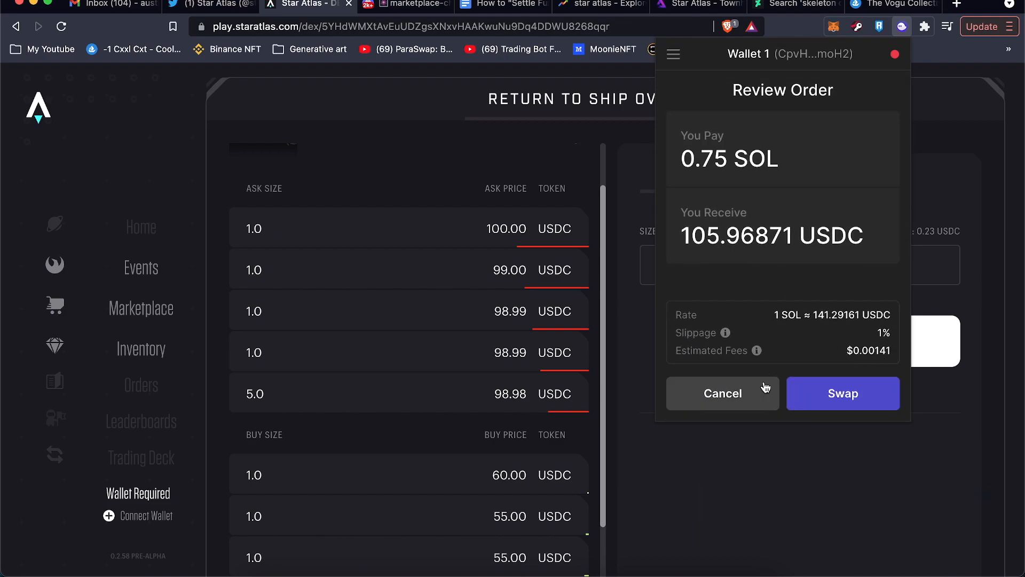
left_click(721, 393)
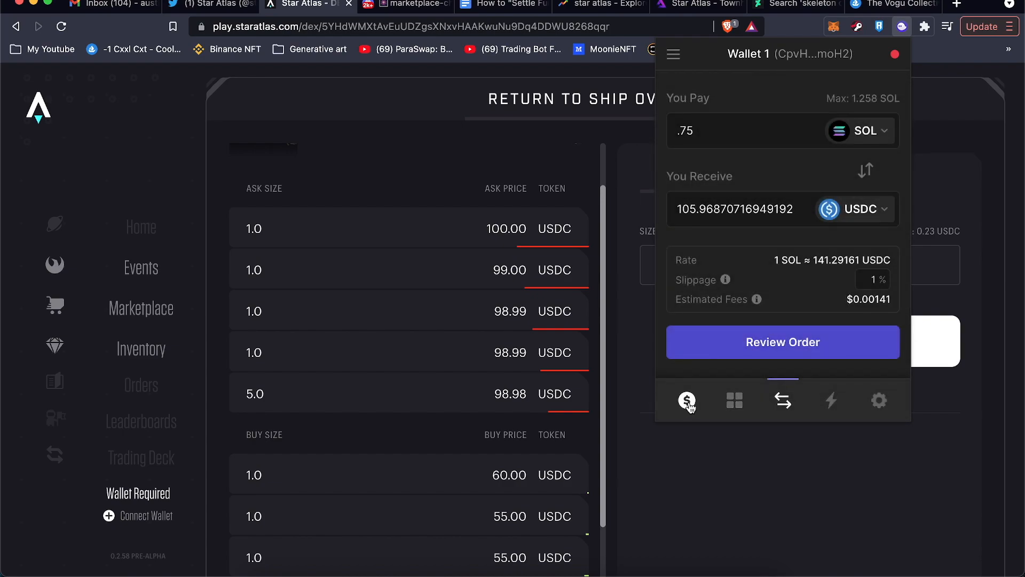
left_click(686, 400)
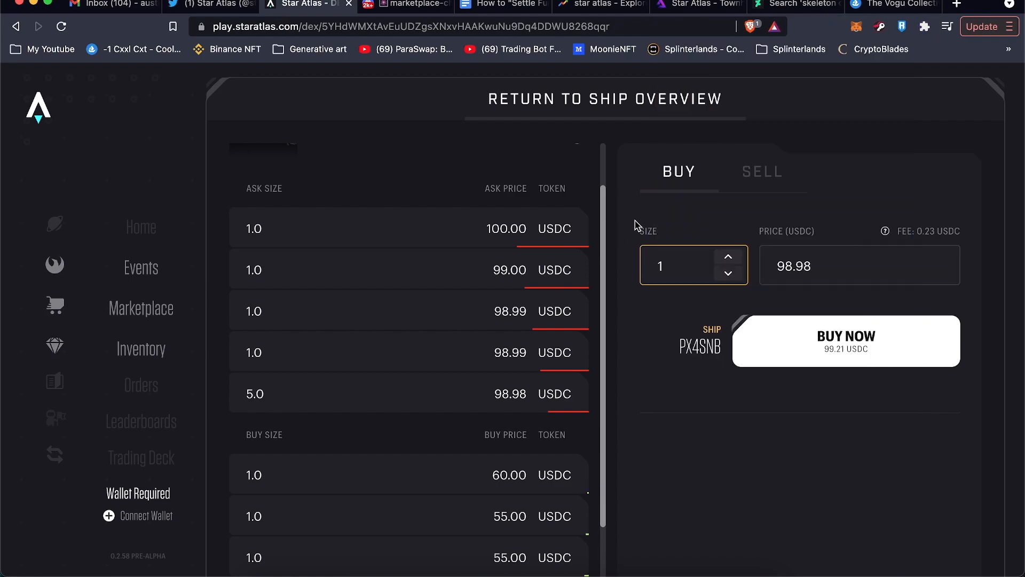
mouse_move(865, 98)
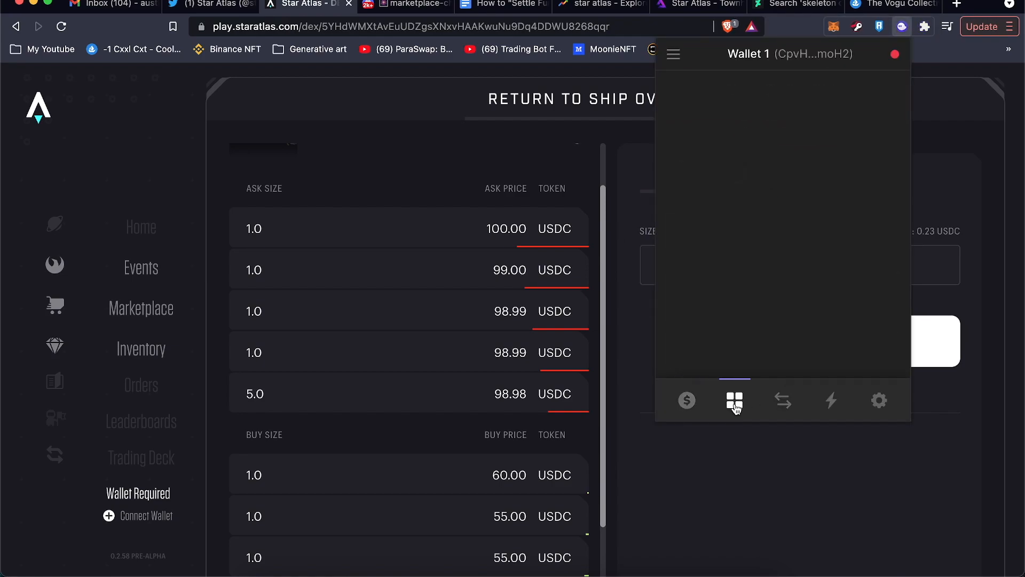
View the single ship NFT in Phantom's collectibles.
left_click(734, 400)
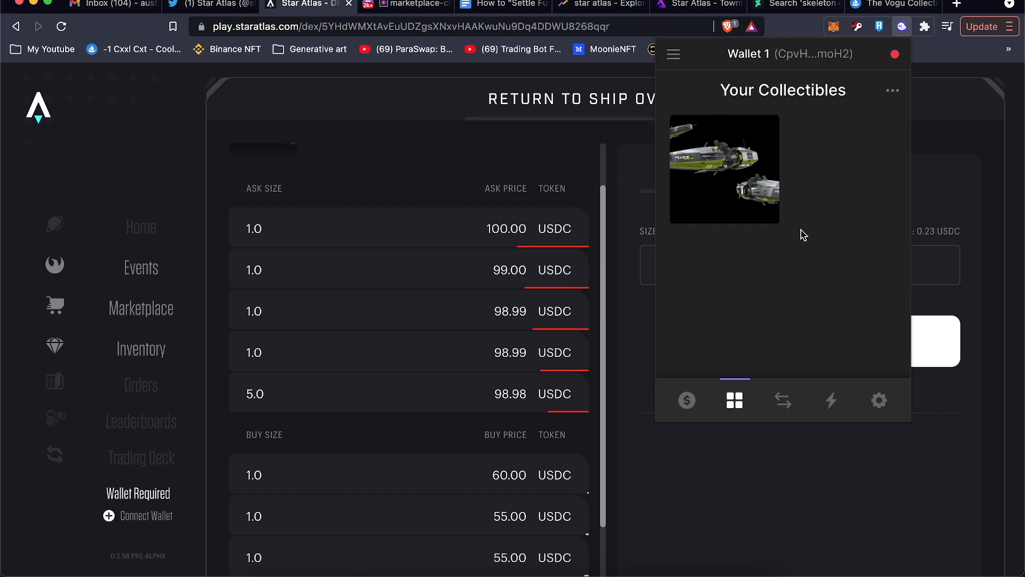
mouse_move(652, 501)
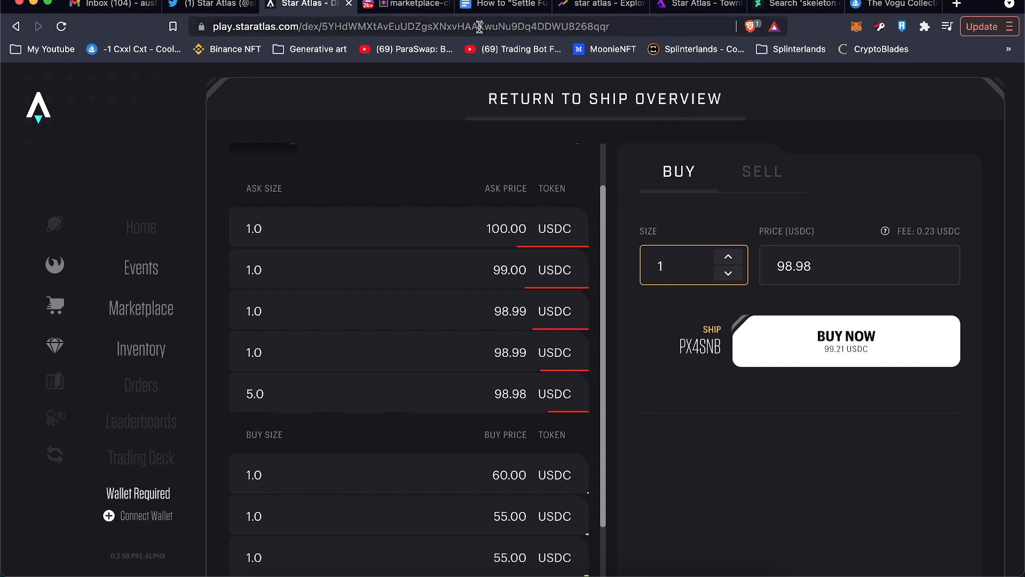
mouse_move(503, 5)
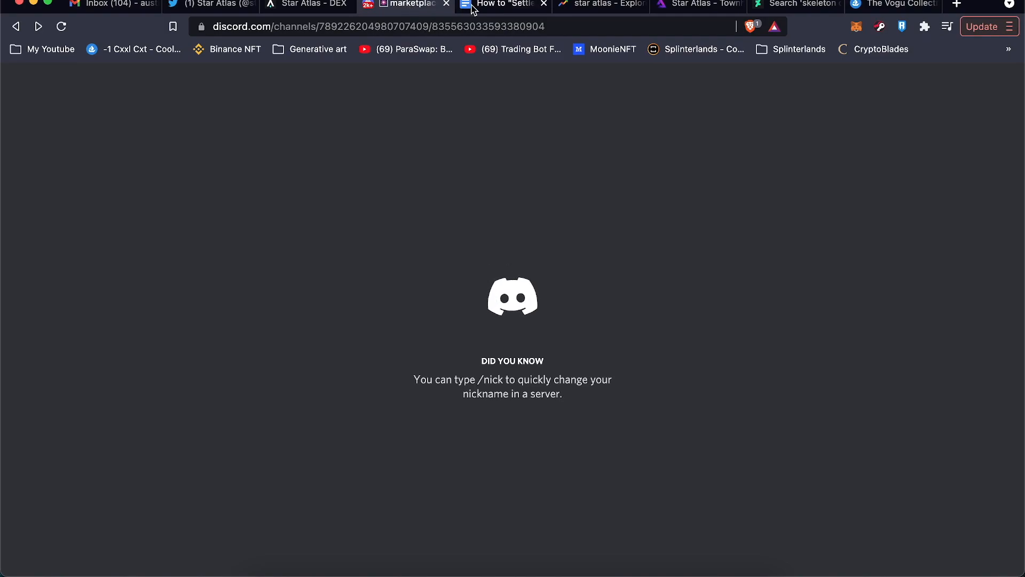
Switch to the 'How to "Settle Funds" Manually' guide tab.
left_click(500, 4)
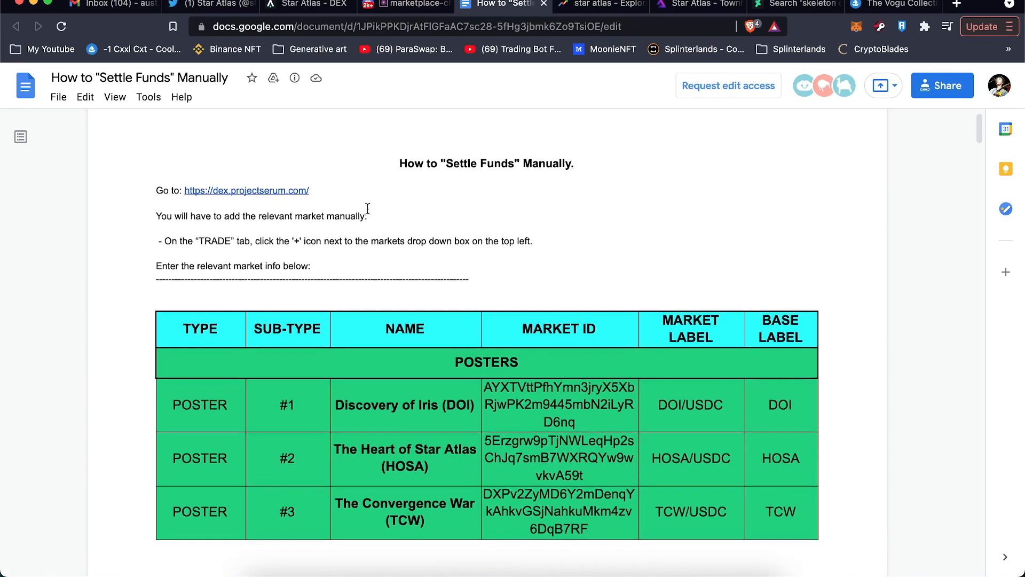
Scroll the guide to its dex.projectserum.com link above the poster market IDs.
scroll("down", 3)
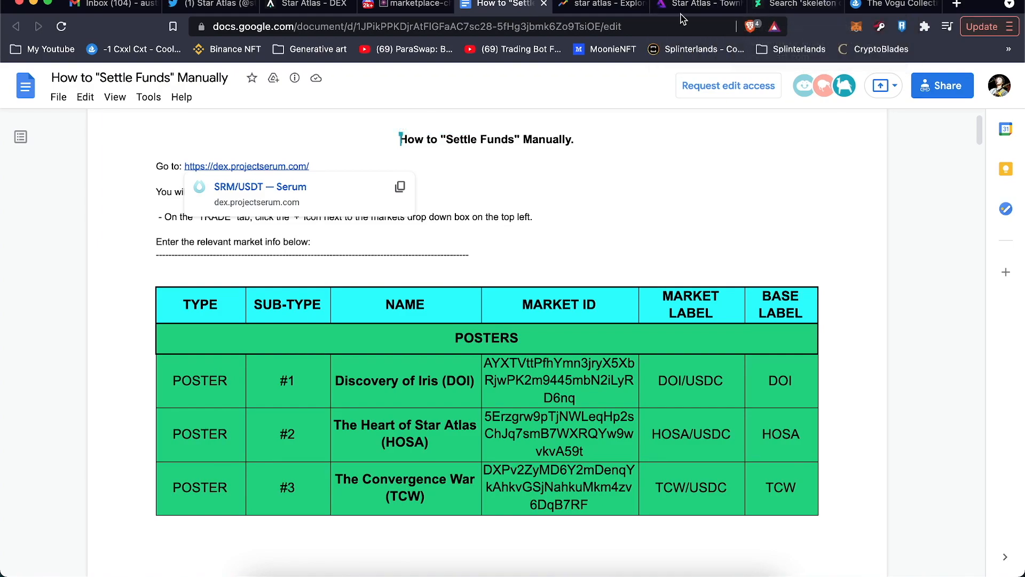
mouse_move(599, 6)
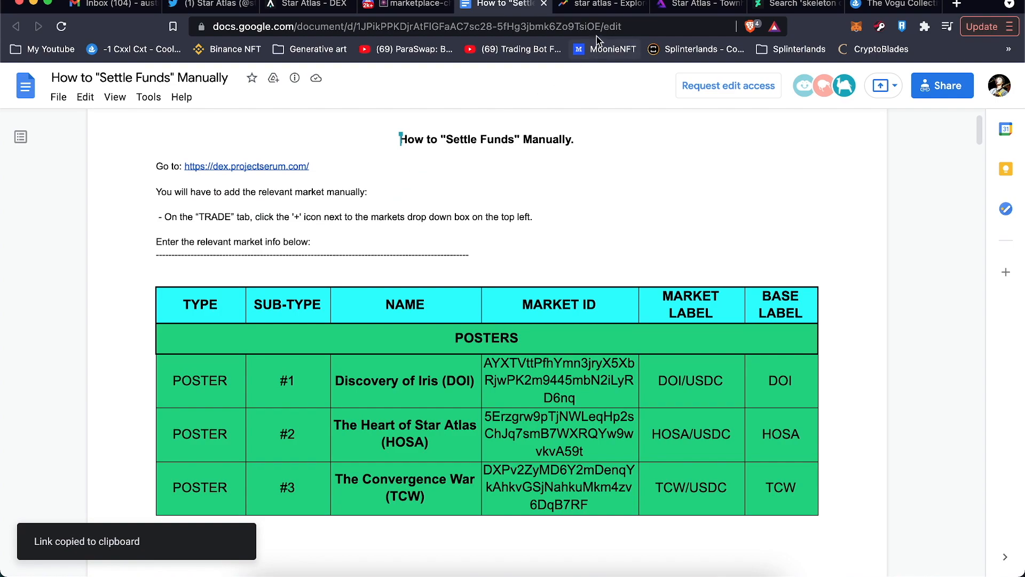
Check the star atlas Trends spike, then load the copied Serum DEX link there.
left_click(599, 5)
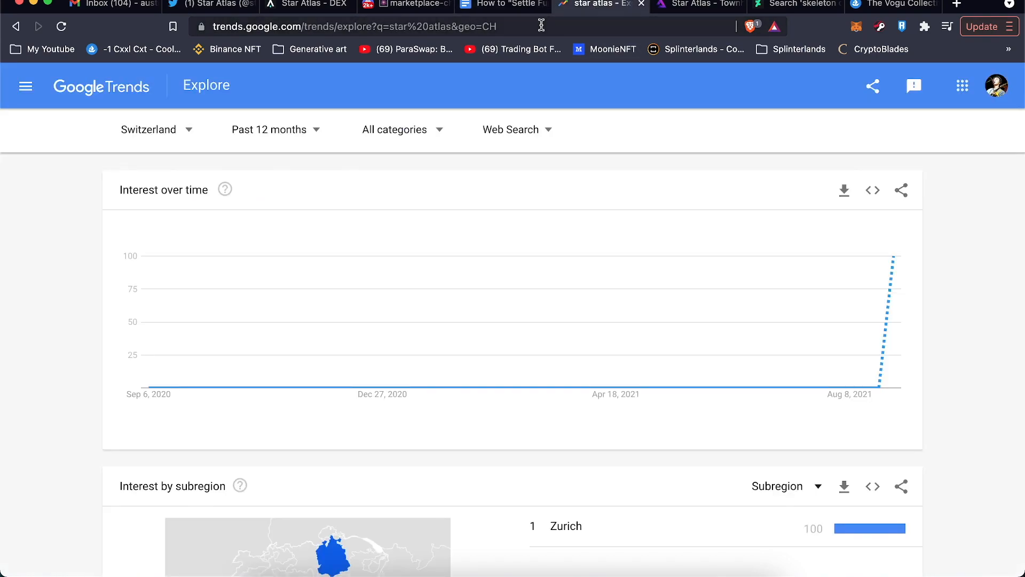
mouse_move(879, 386)
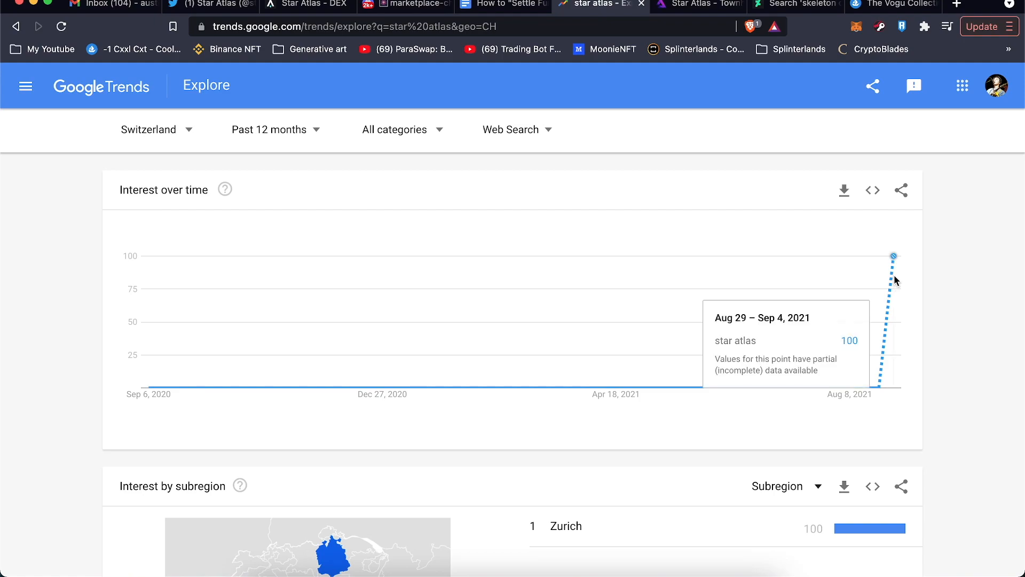
left_click(356, 26)
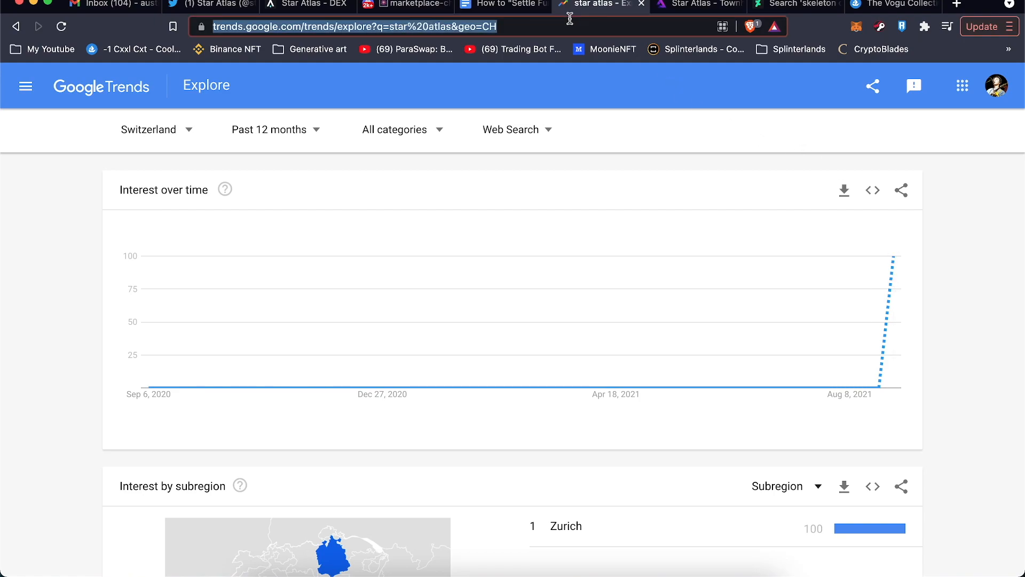
left_click(597, 6)
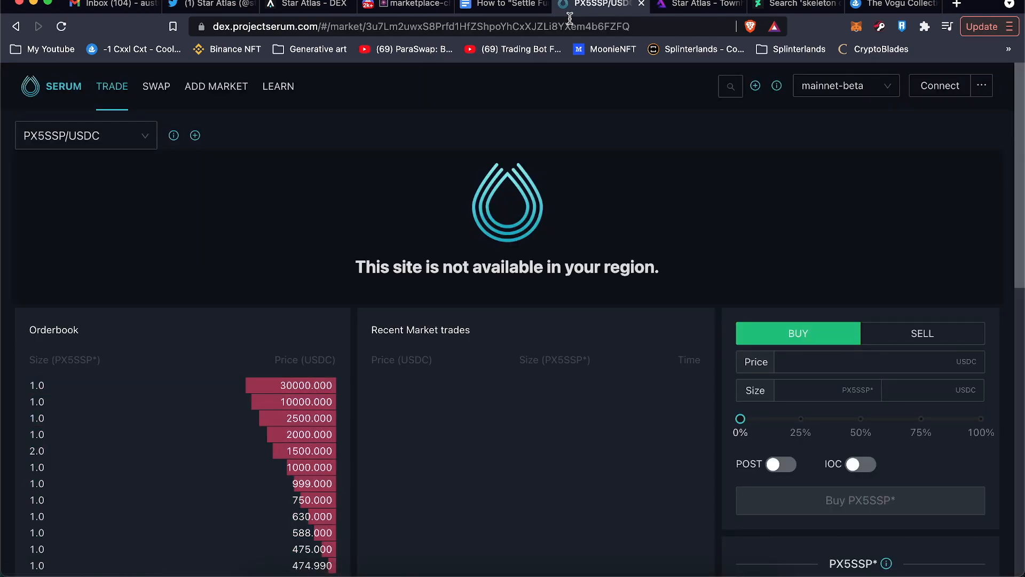
mouse_move(484, 178)
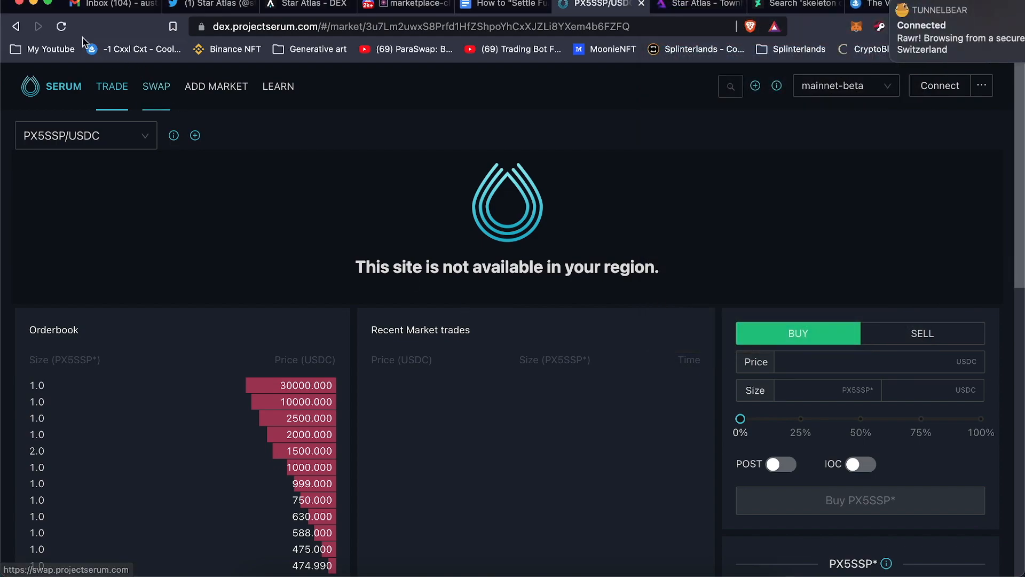
Reload the Serum DEX PX5SSP/USDC page after connecting the VPN via Switzerland.
left_click(60, 26)
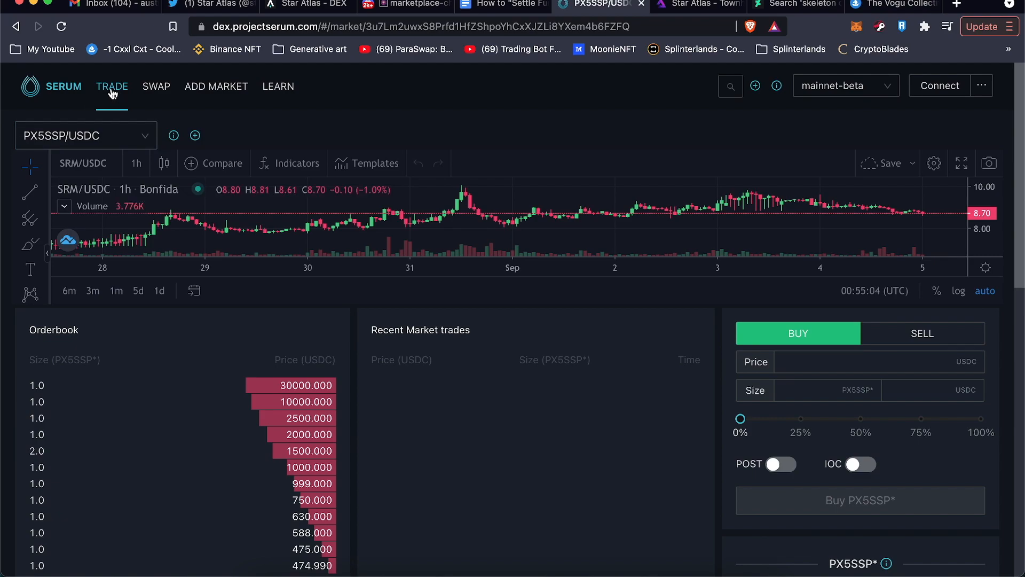
mouse_move(118, 122)
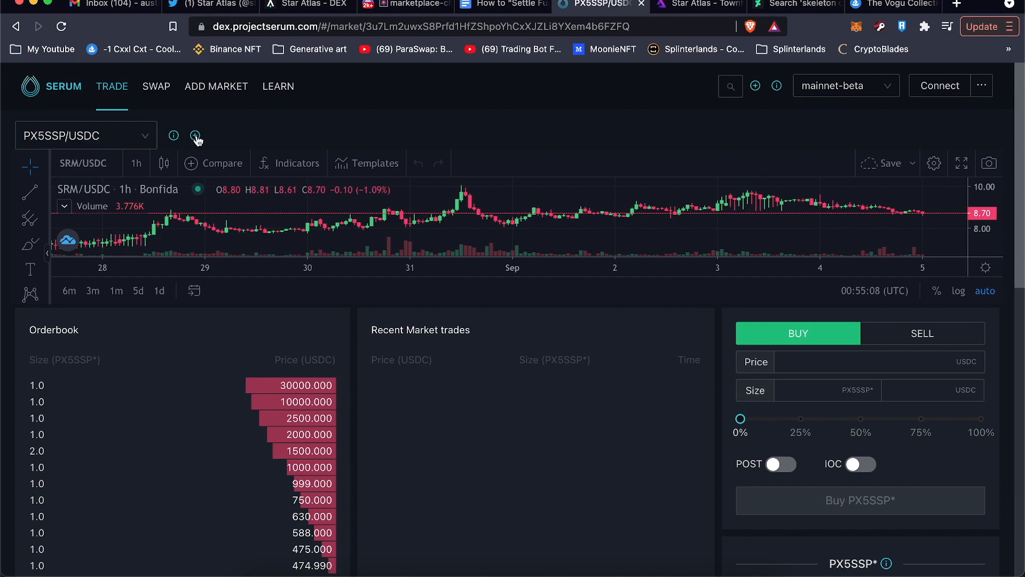
Start a custom market and paste market ID 3u7Lm2uwxS8Prfd1HfZShpoYhCxXJZLi8YXem4b6FZFQ from the guide.
left_click(194, 136)
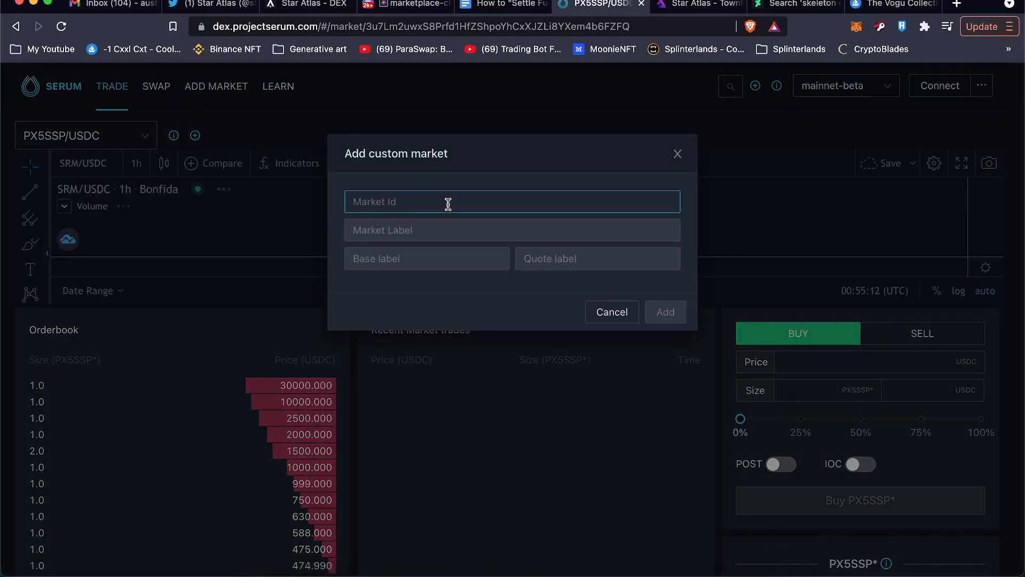
left_click(501, 5)
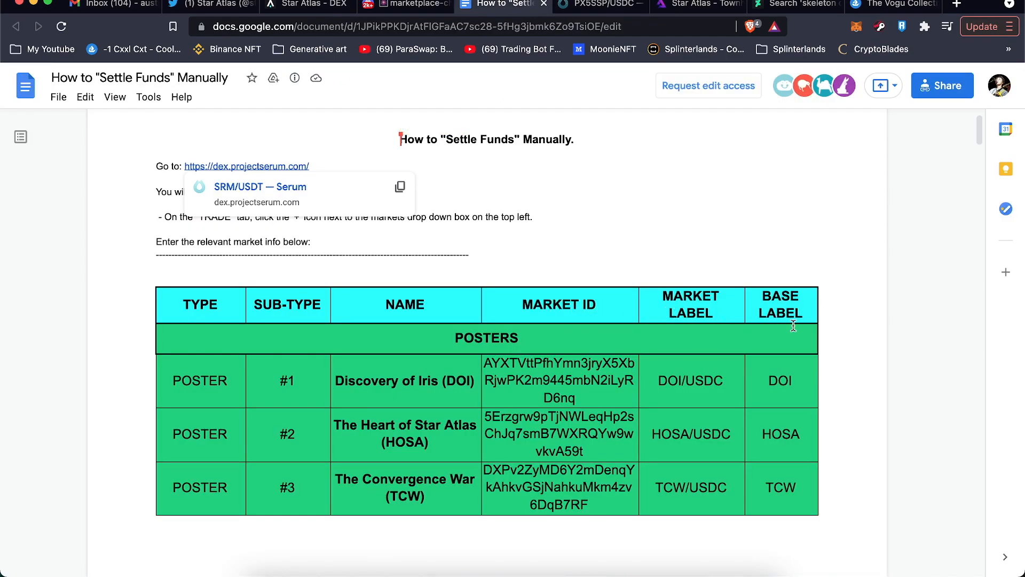
scroll("down", 3)
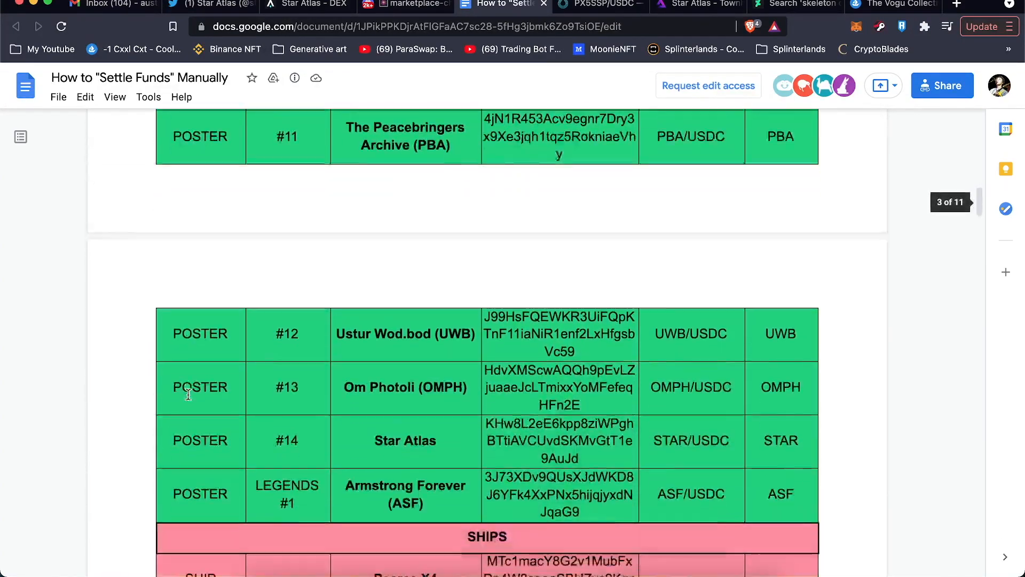
scroll("down", 3)
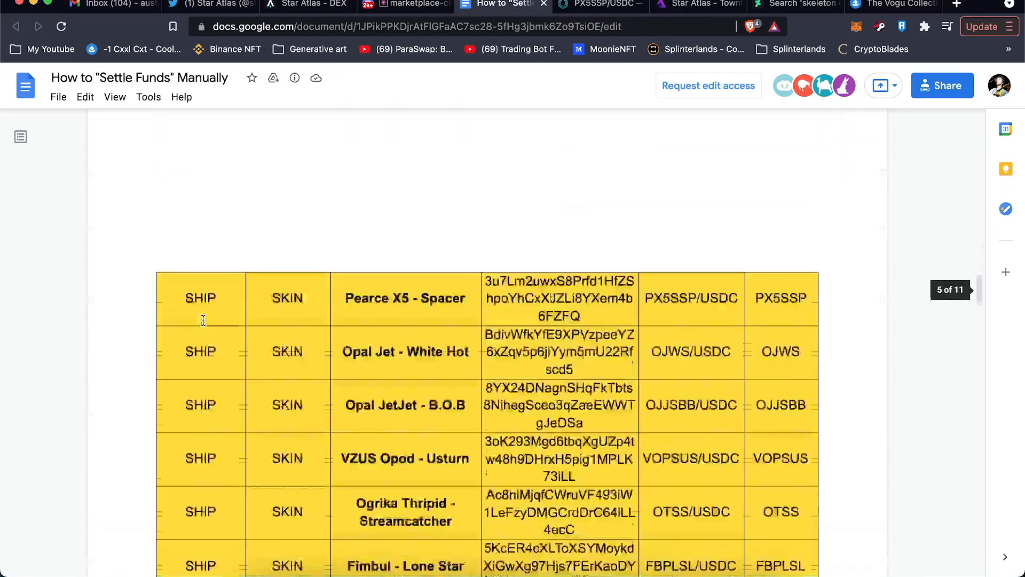
scroll("down", 3)
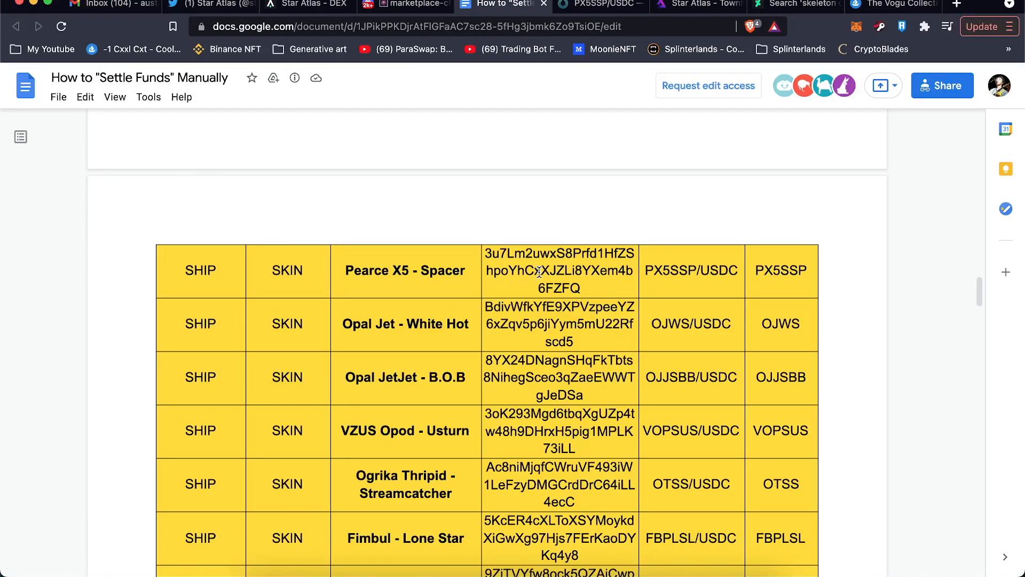
double_click(559, 270)
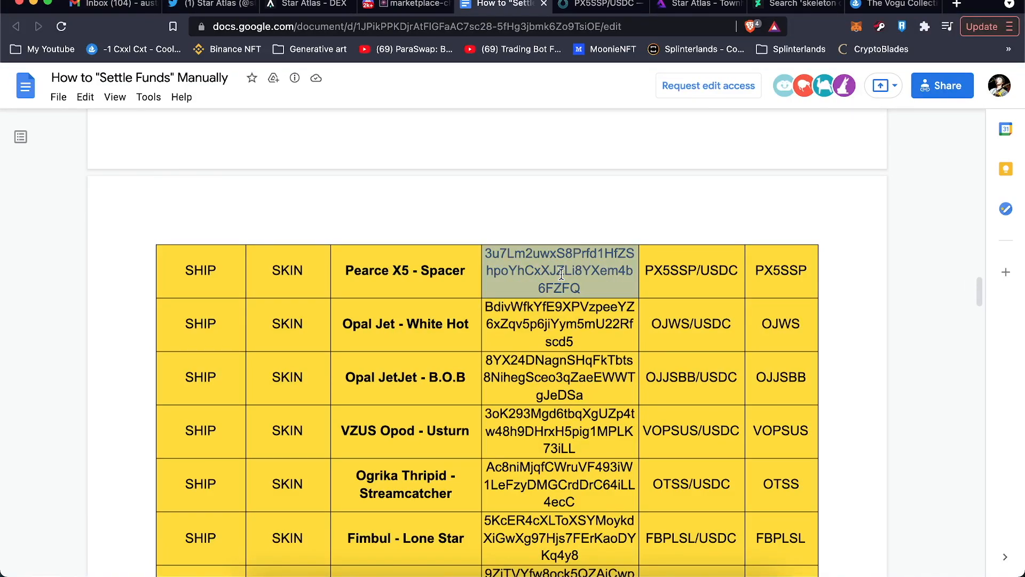
left_click(599, 6)
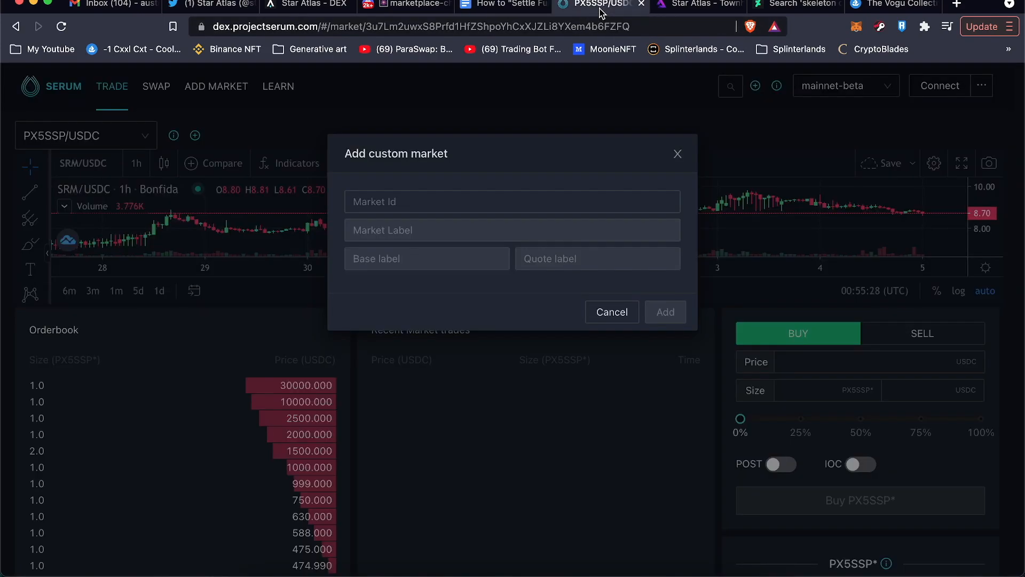
type("3u7Lm2uwxS8Prfd1HfZShpoYhCxXJZLi8YXem4b6FZFQ")
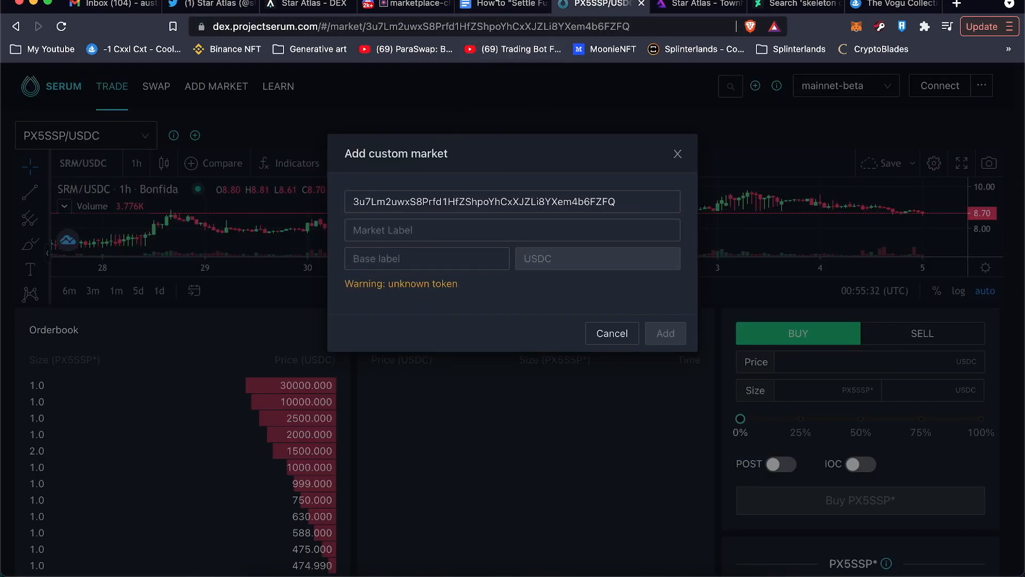
Enter market label PX5SSP/USDC and base label PX5SSP, then submit the market.
left_click(502, 4)
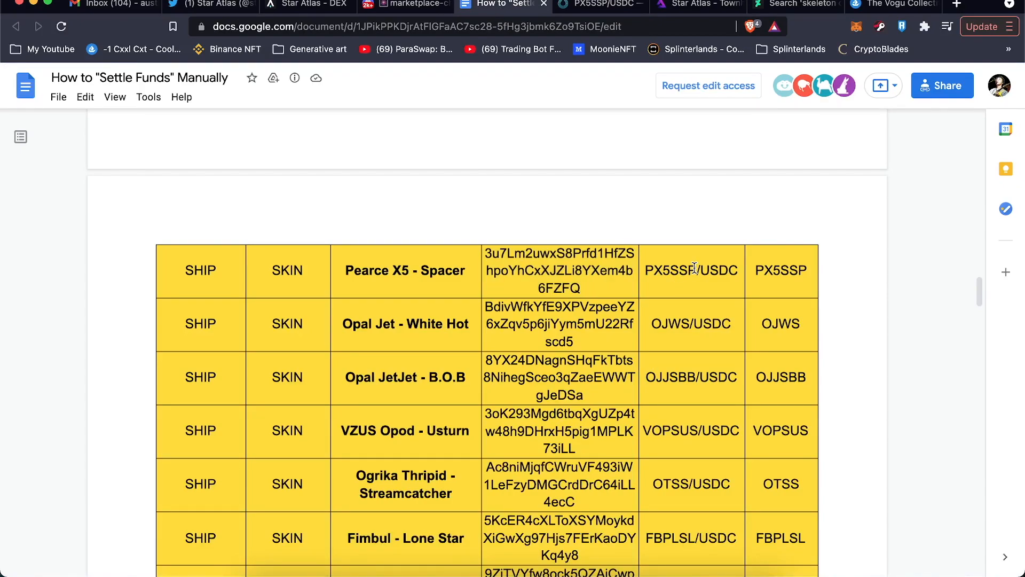
left_click(598, 5)
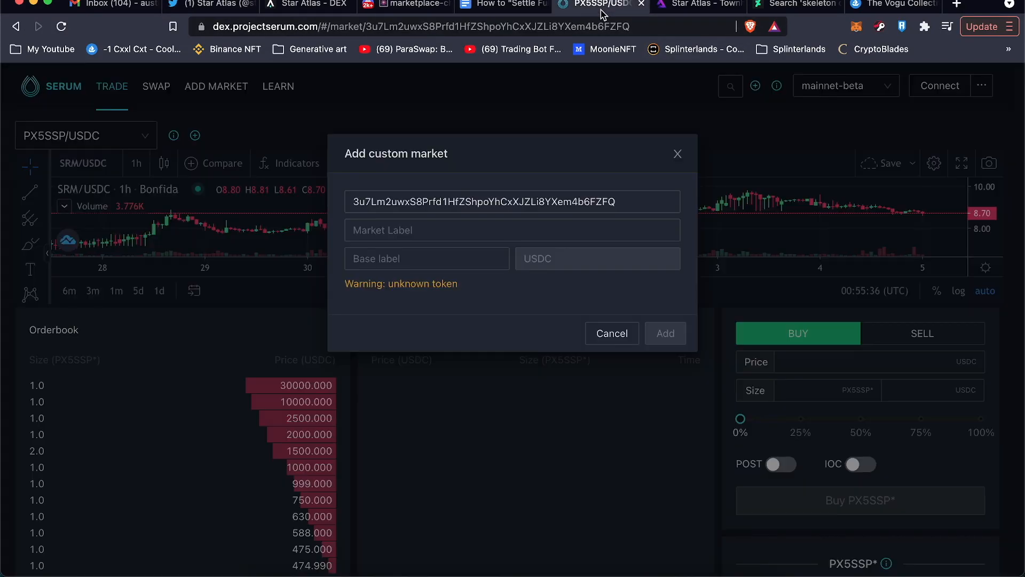
type("PX5SSP/USDC")
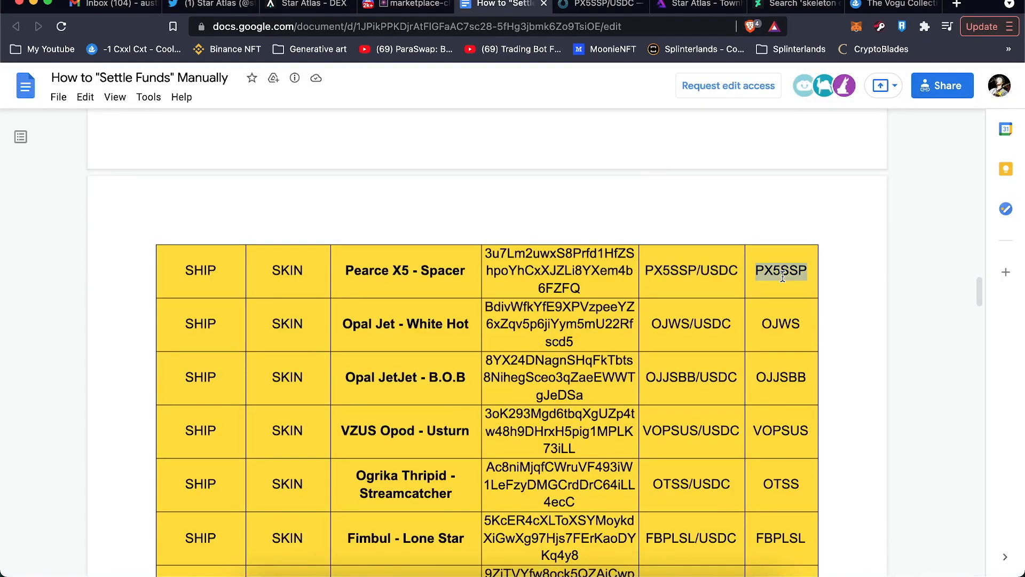
left_click(598, 5)
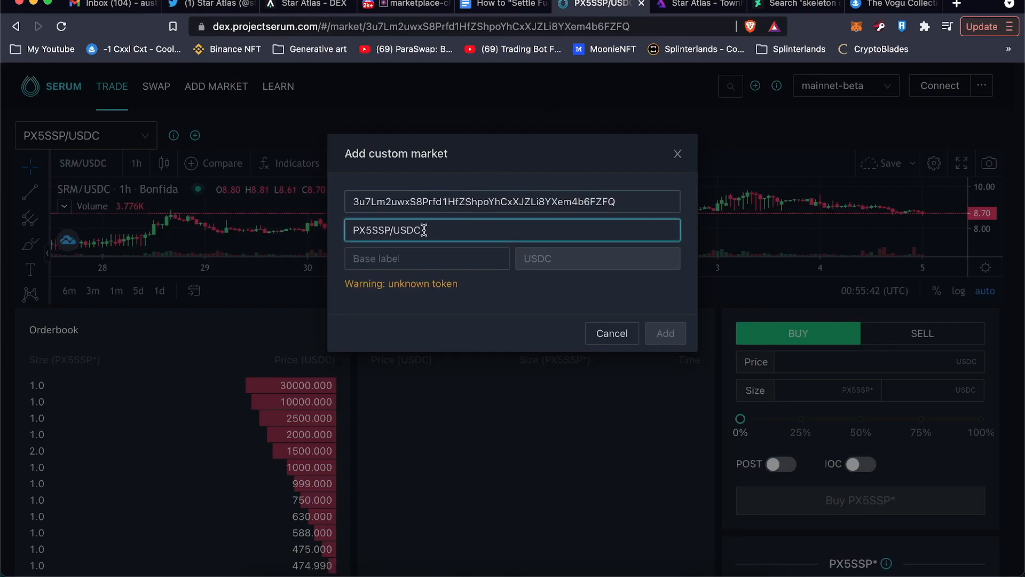
type("PX5SSP")
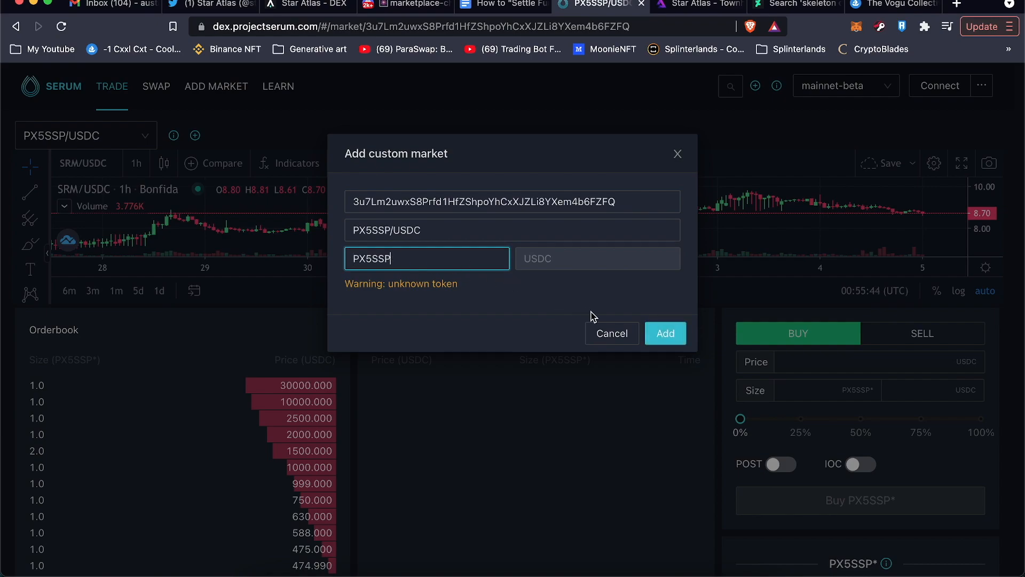
left_click(664, 332)
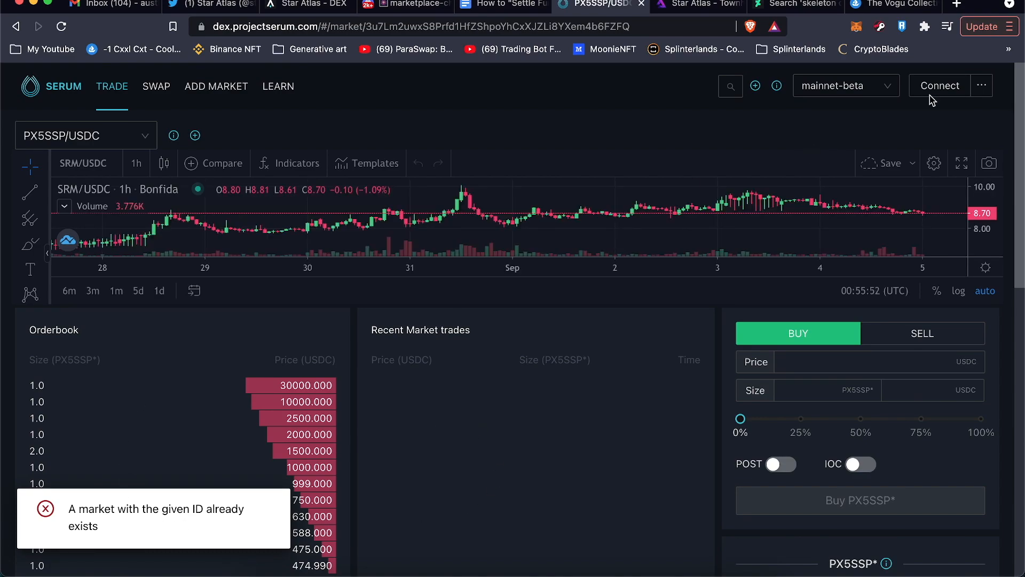
Link the wallet to Serum DEX, resetting the connection once, and view the empty Balances page.
left_click(939, 85)
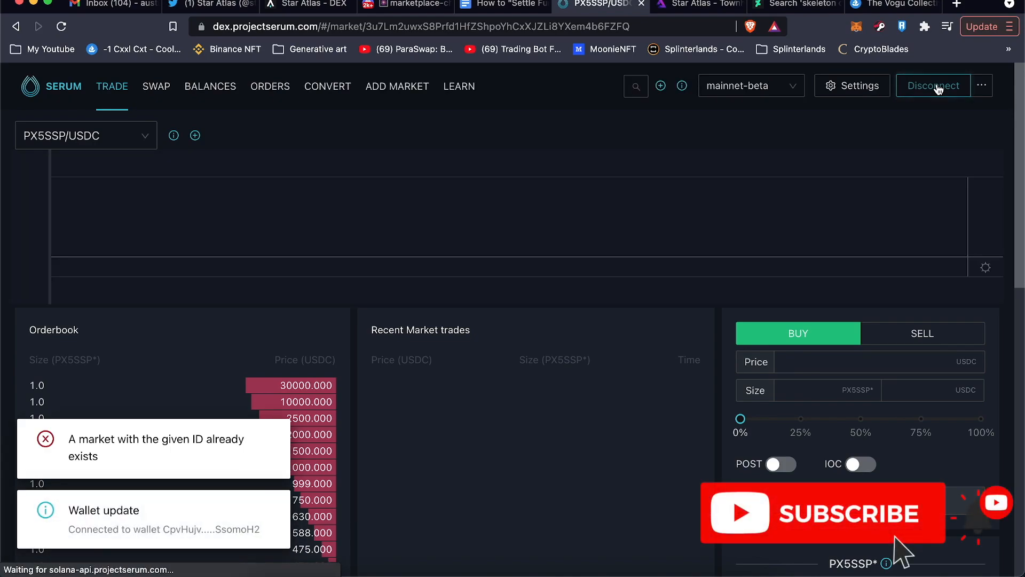
left_click(210, 86)
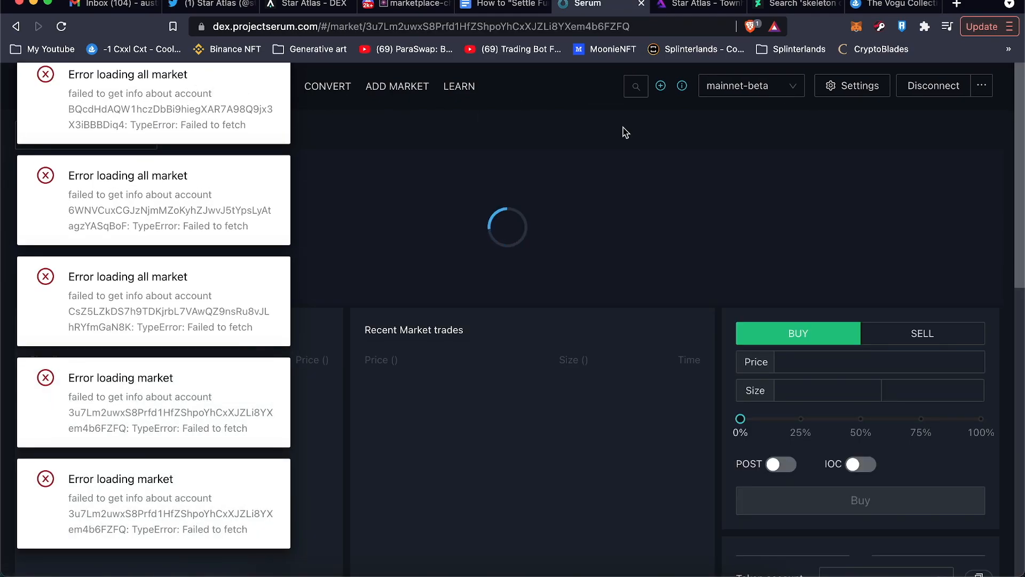
left_click(932, 85)
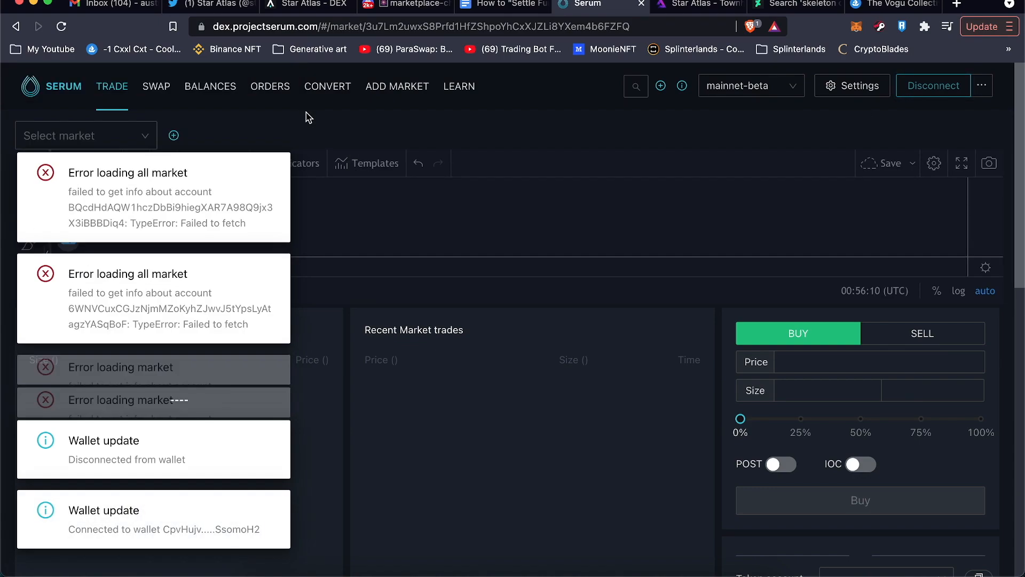
left_click(210, 85)
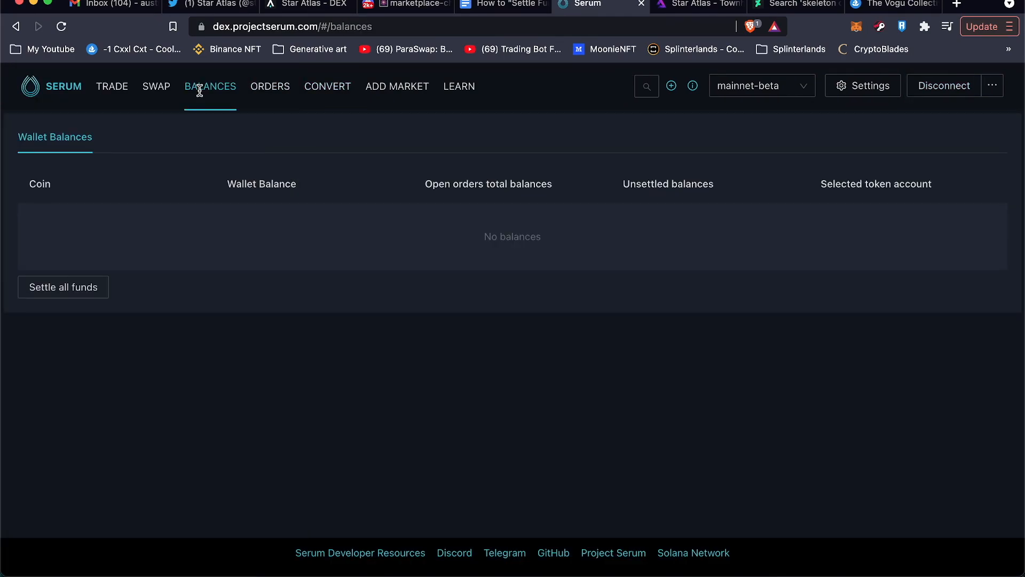
Close the Symmetry swap tab, reconnect the wallet, and try Settle all funds on Balances.
left_click(61, 26)
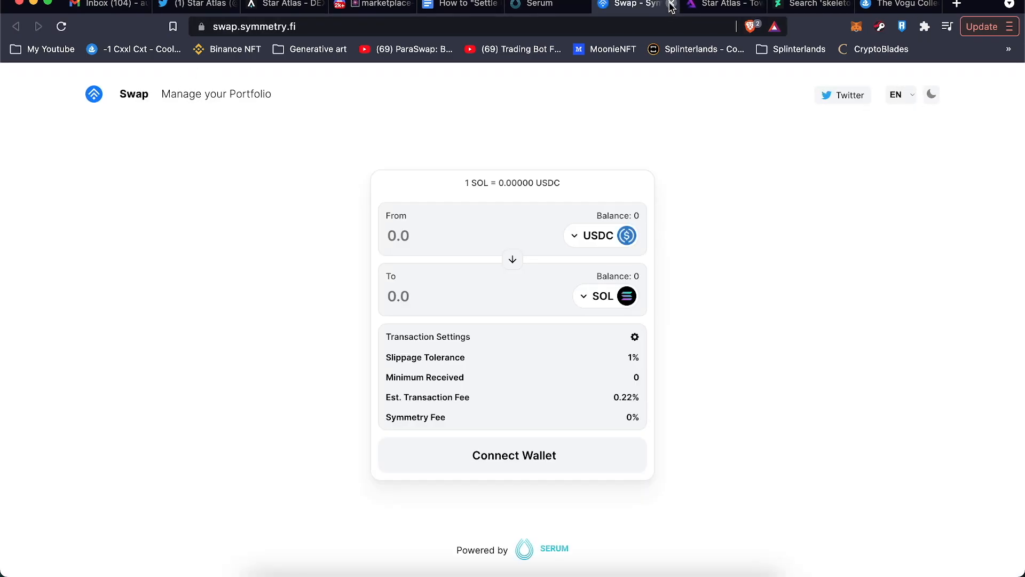
left_click(582, 5)
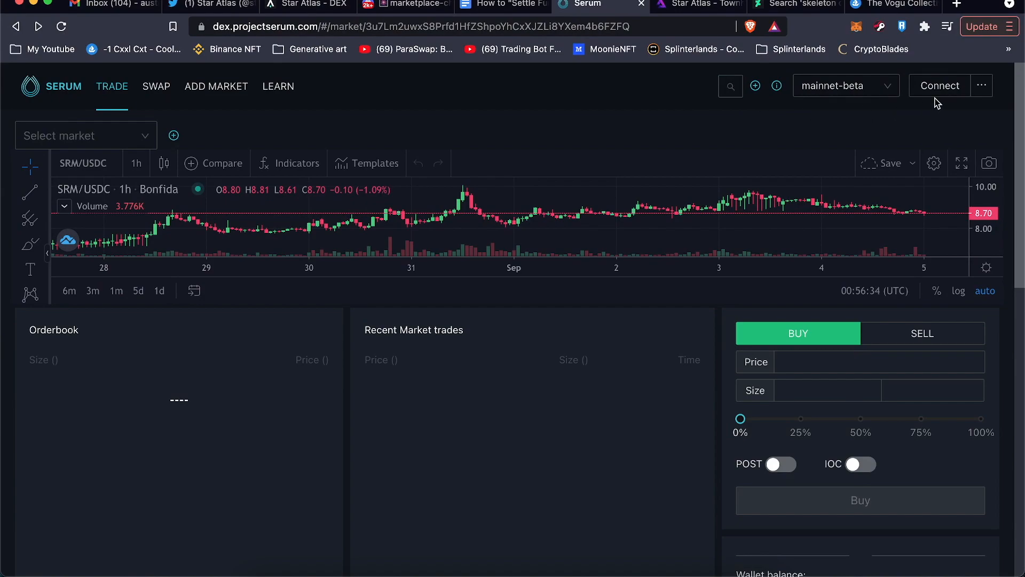
left_click(939, 86)
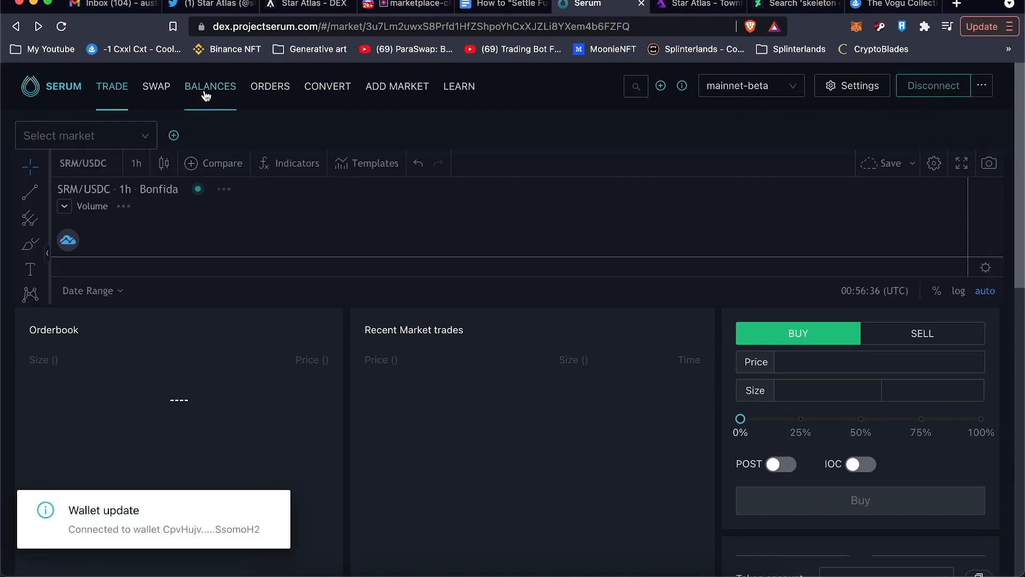
left_click(209, 85)
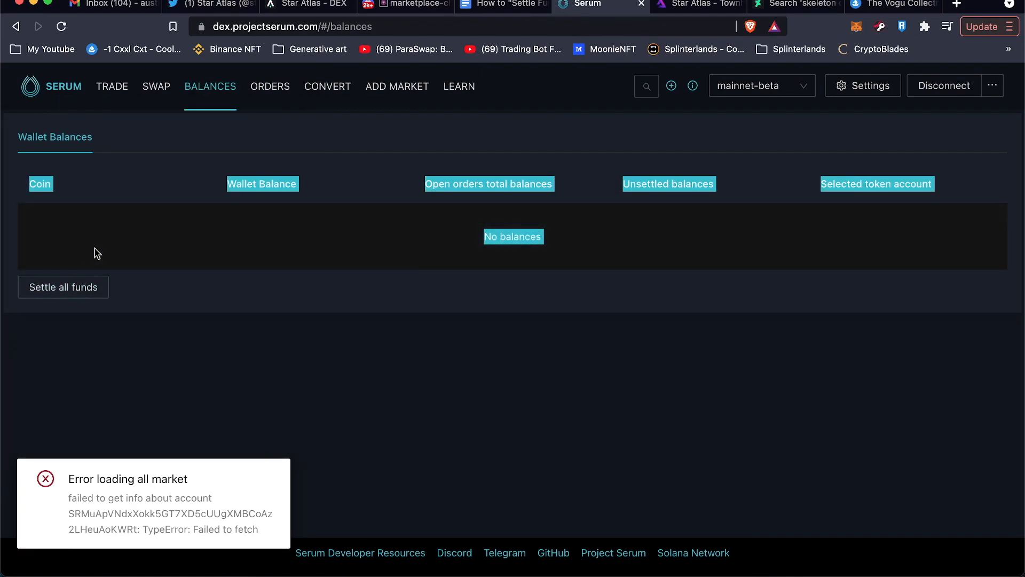
left_click(63, 286)
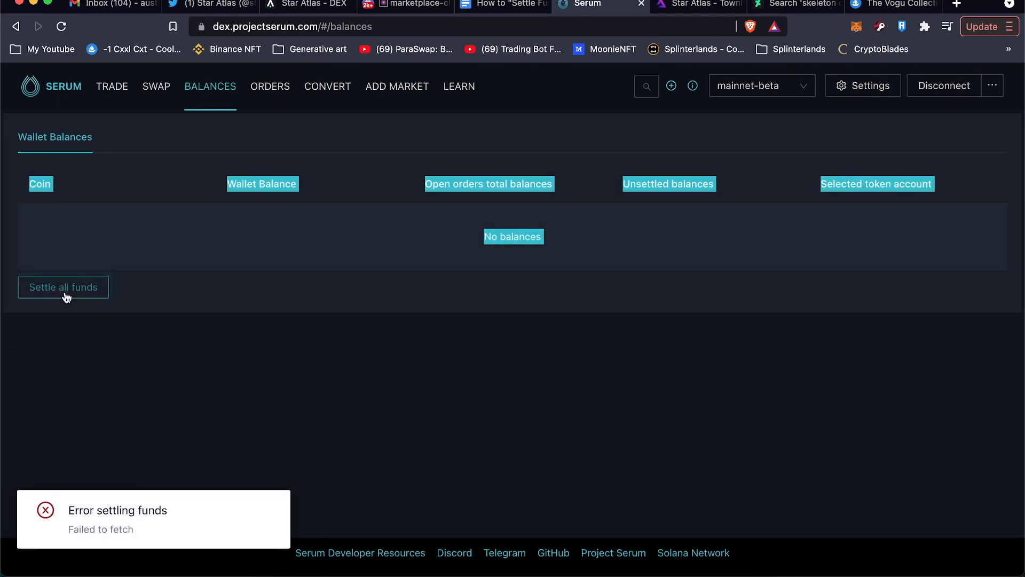
mouse_move(841, 266)
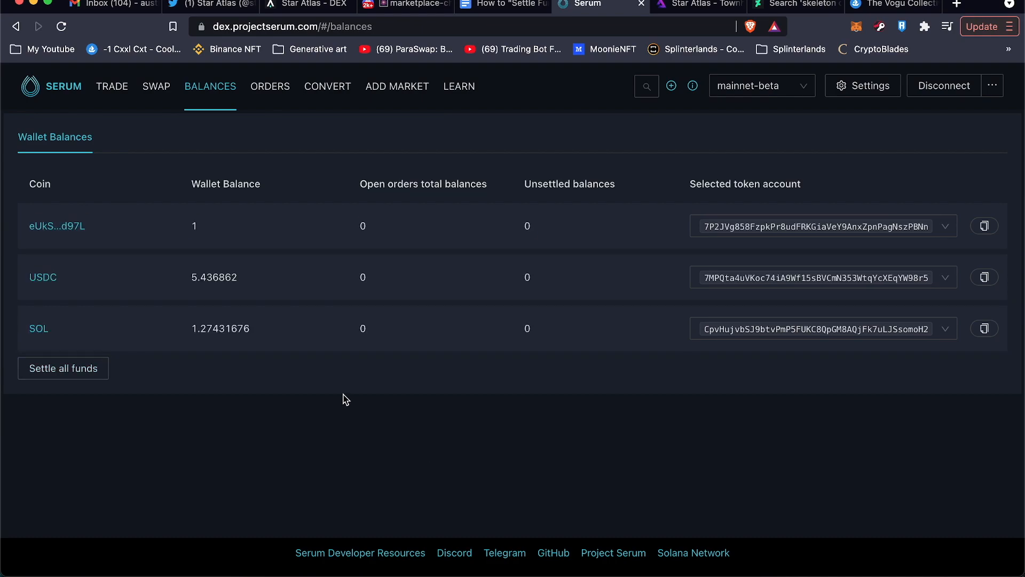
mouse_move(430, 449)
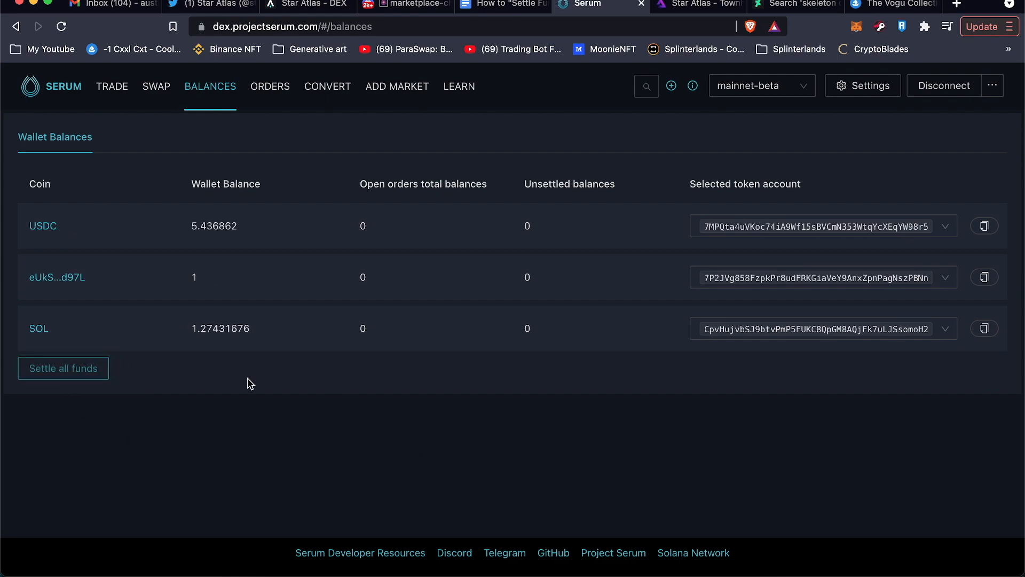
mouse_move(366, 405)
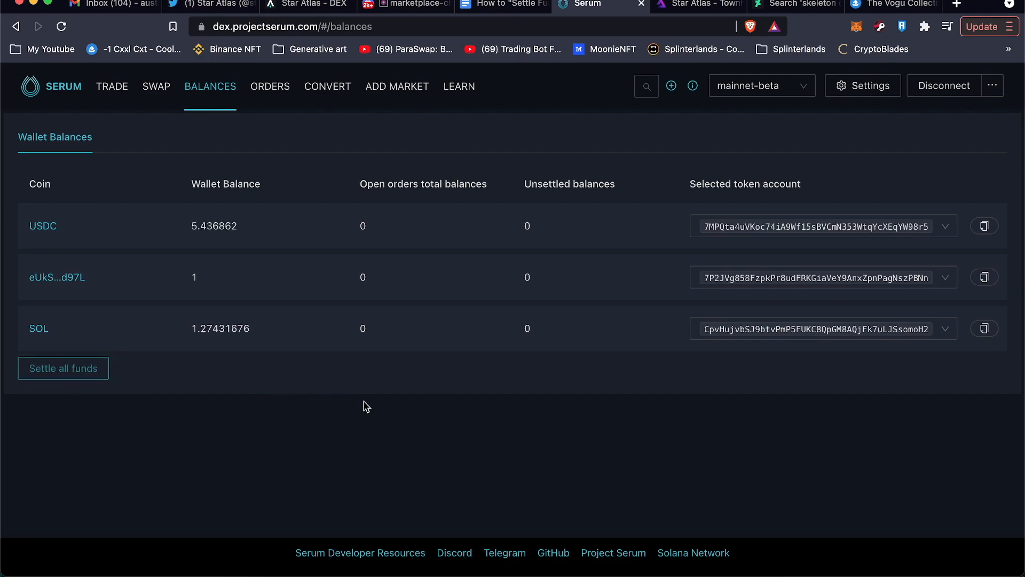